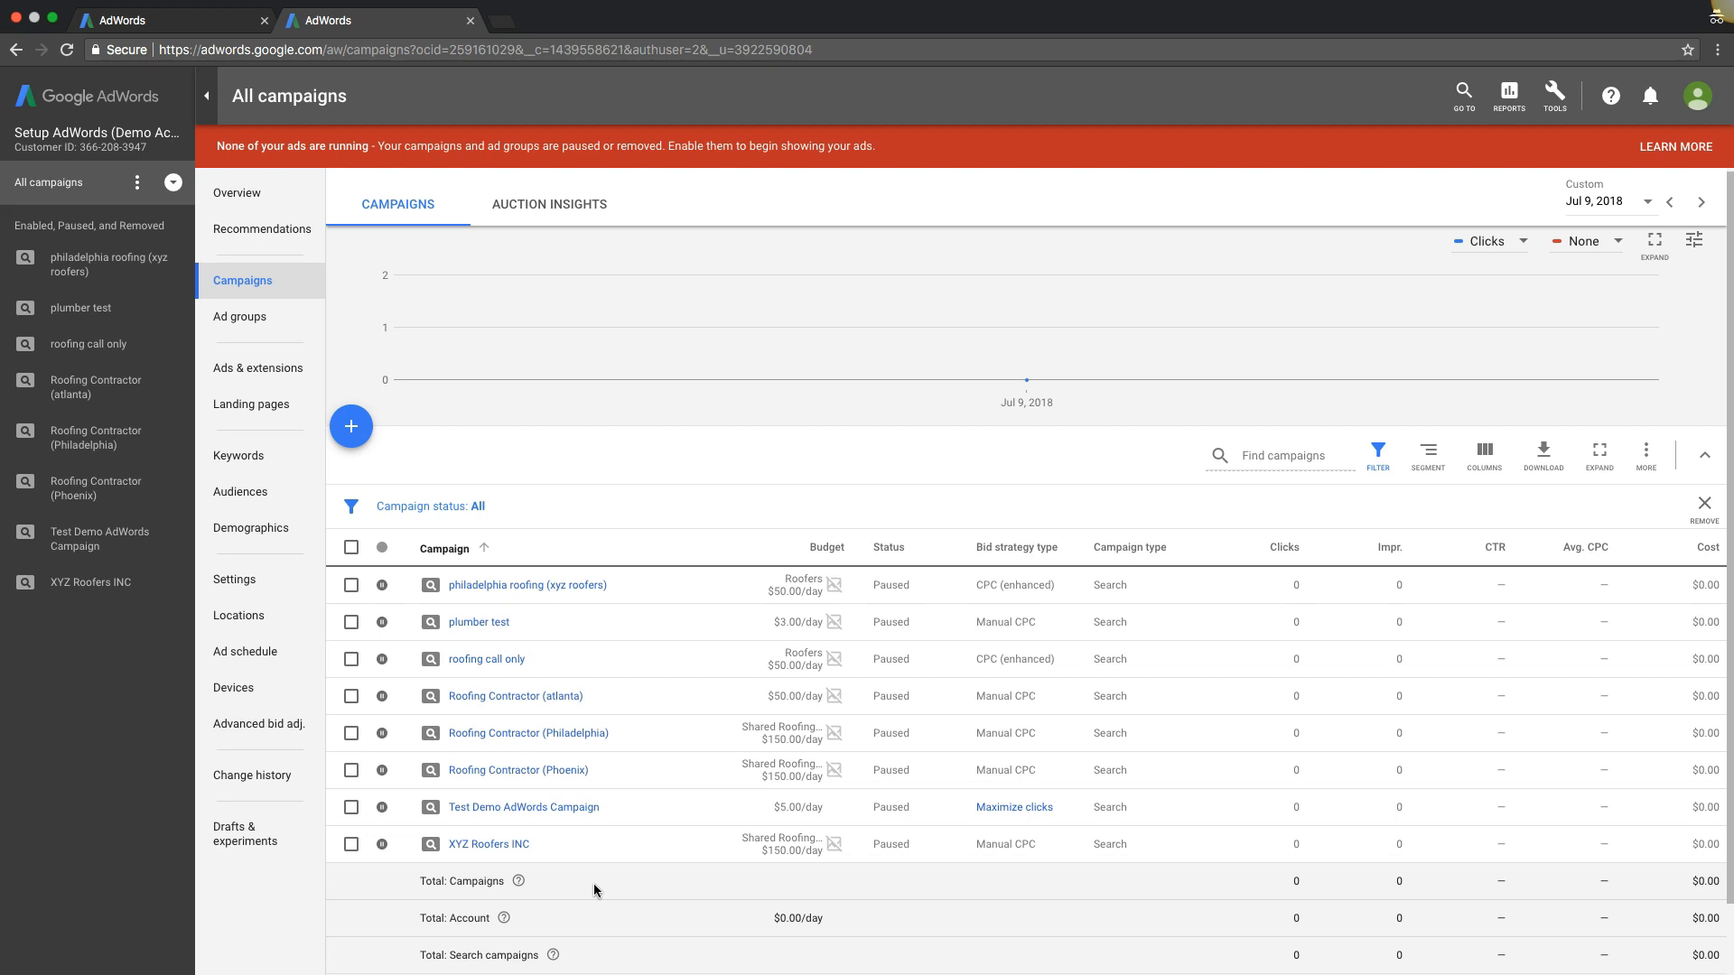
mouse_move(575, 695)
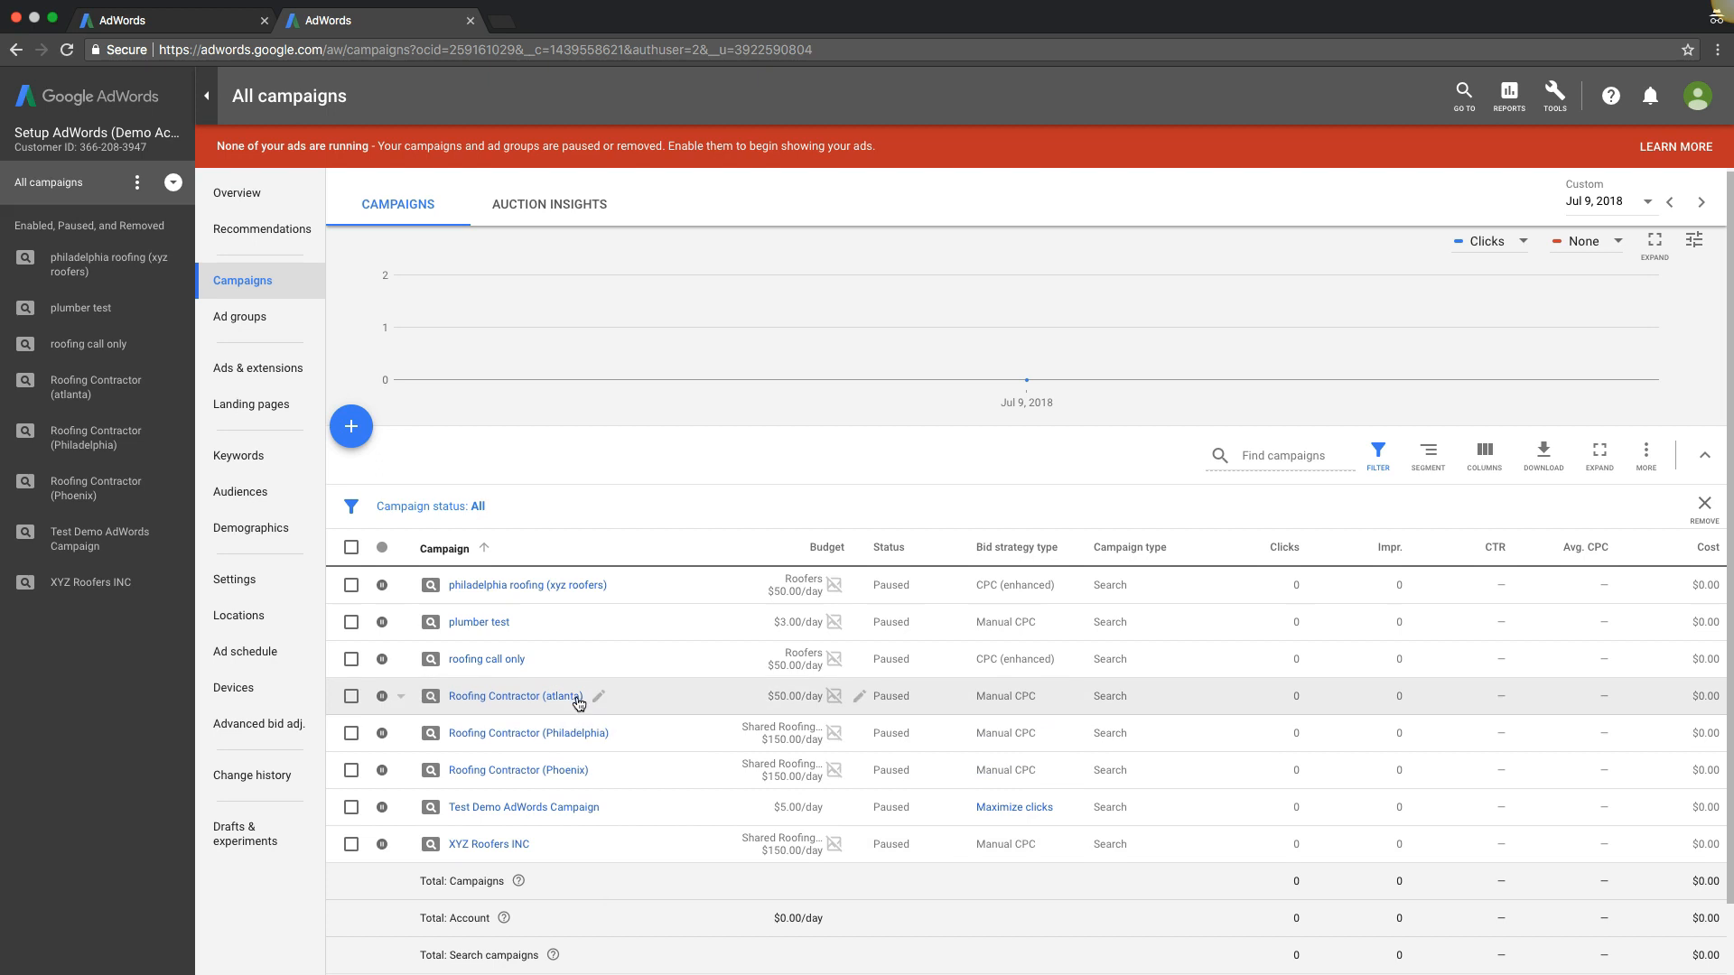
mouse_move(517, 777)
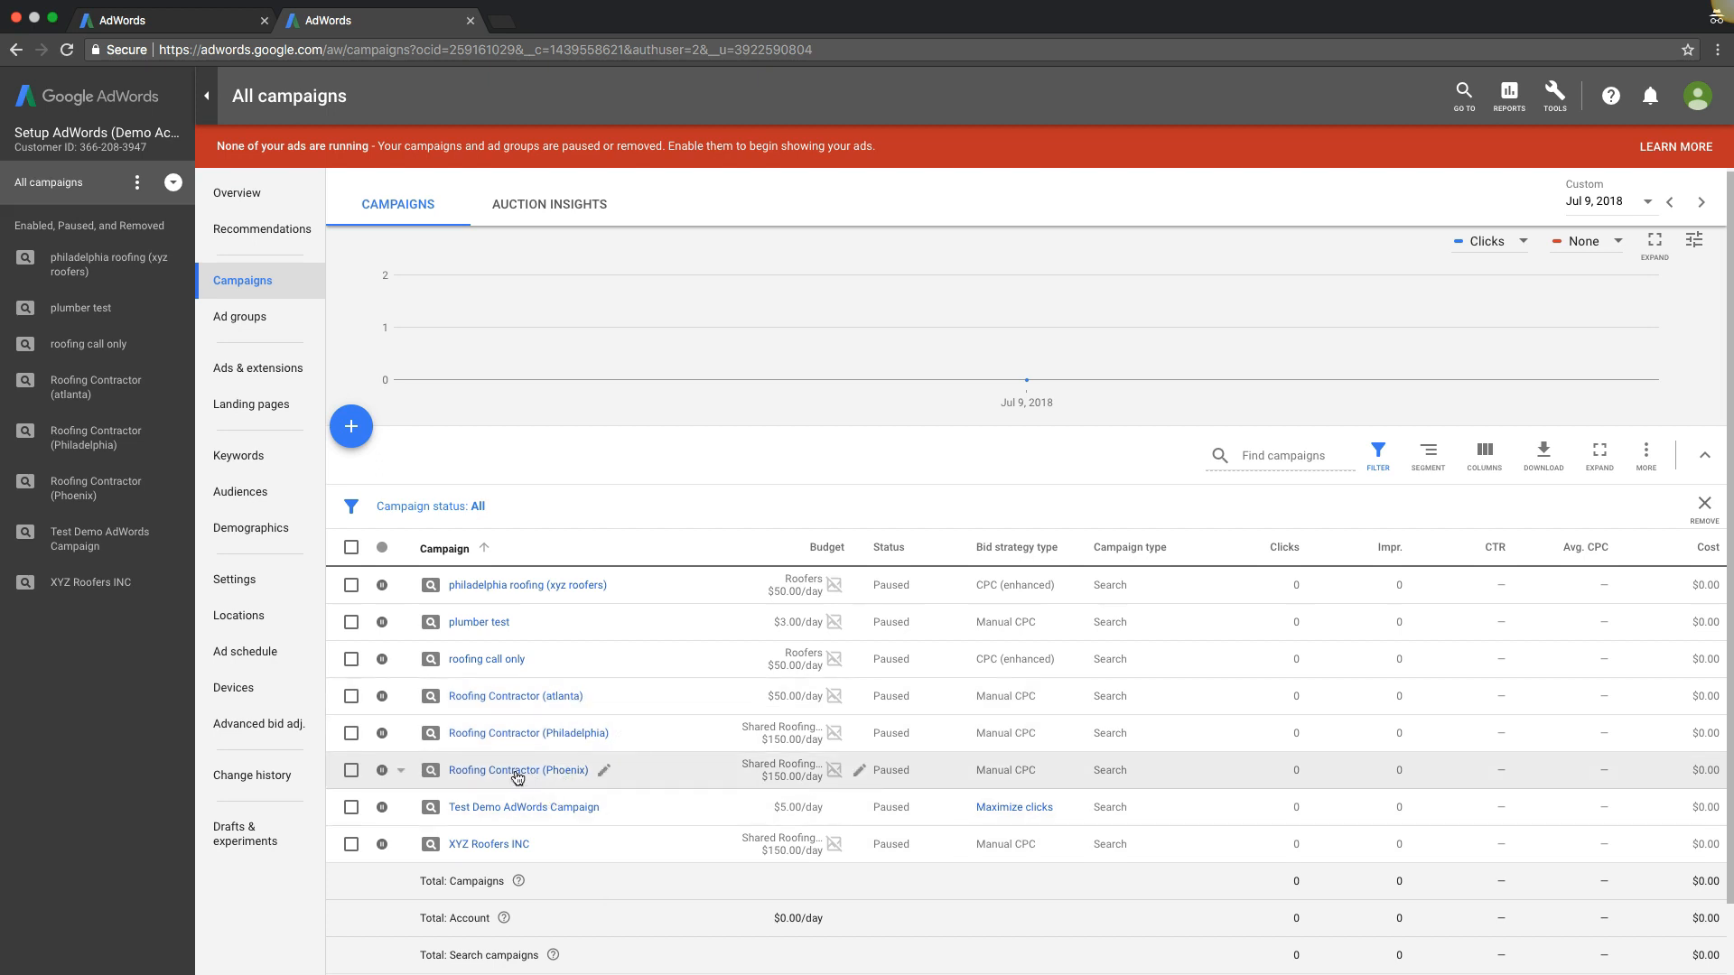
mouse_move(583, 519)
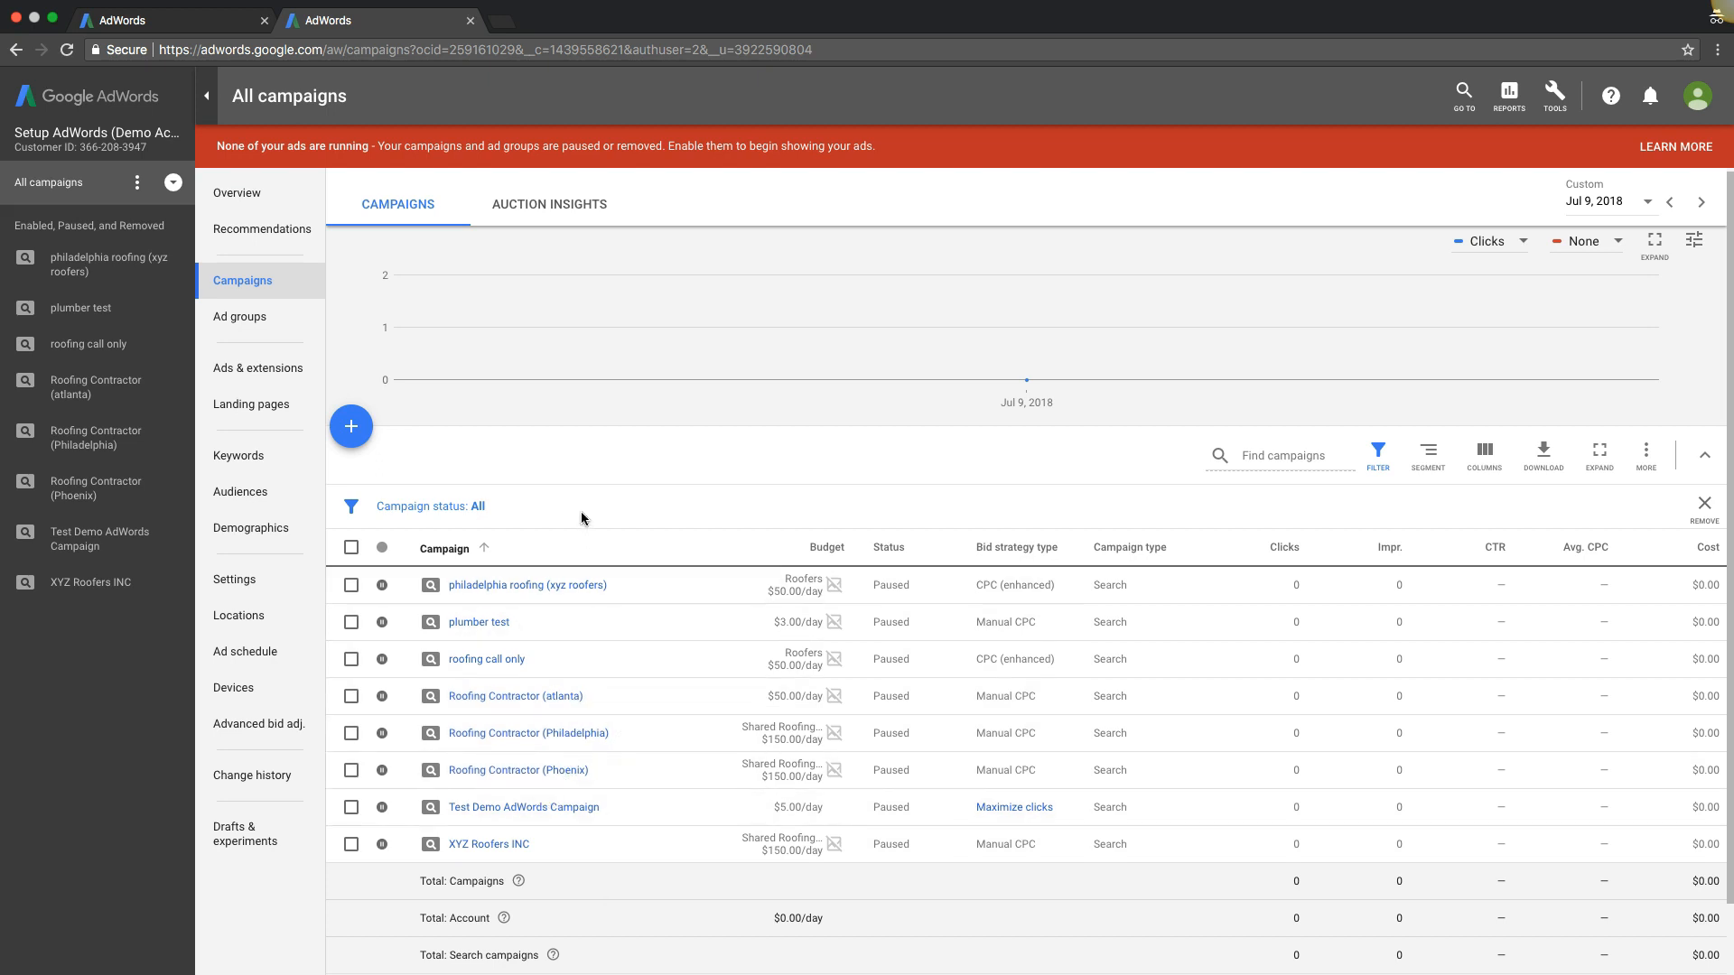
mouse_move(491, 734)
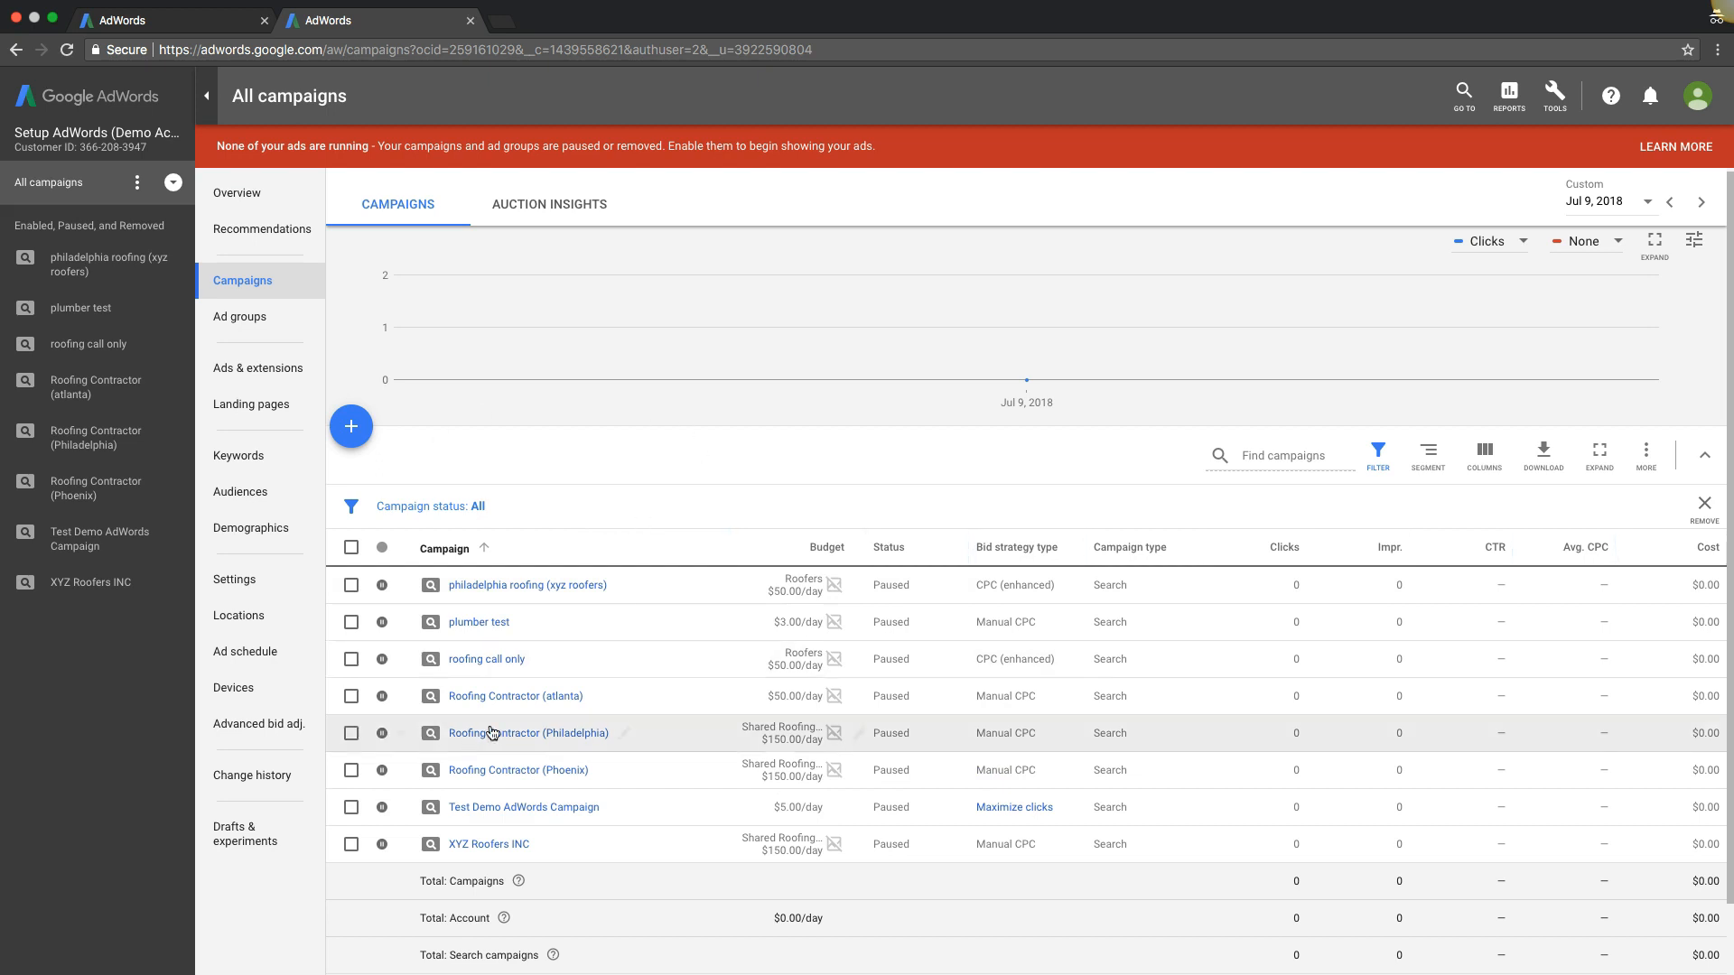
mouse_move(735, 782)
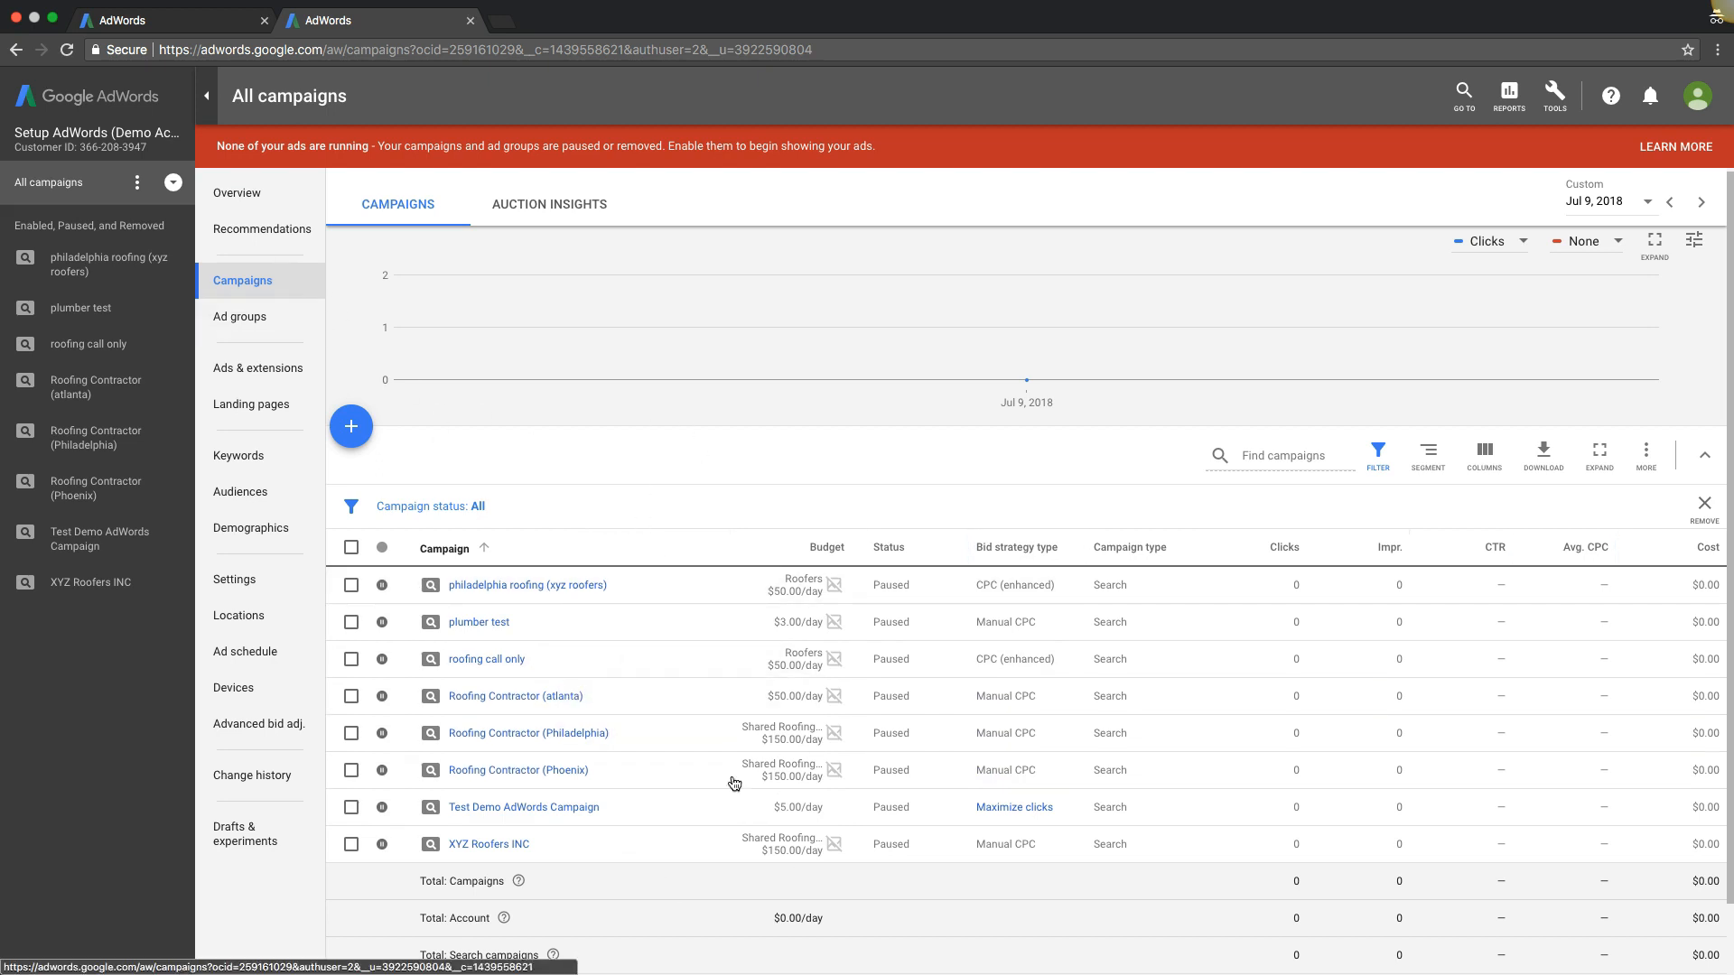
mouse_move(1555, 96)
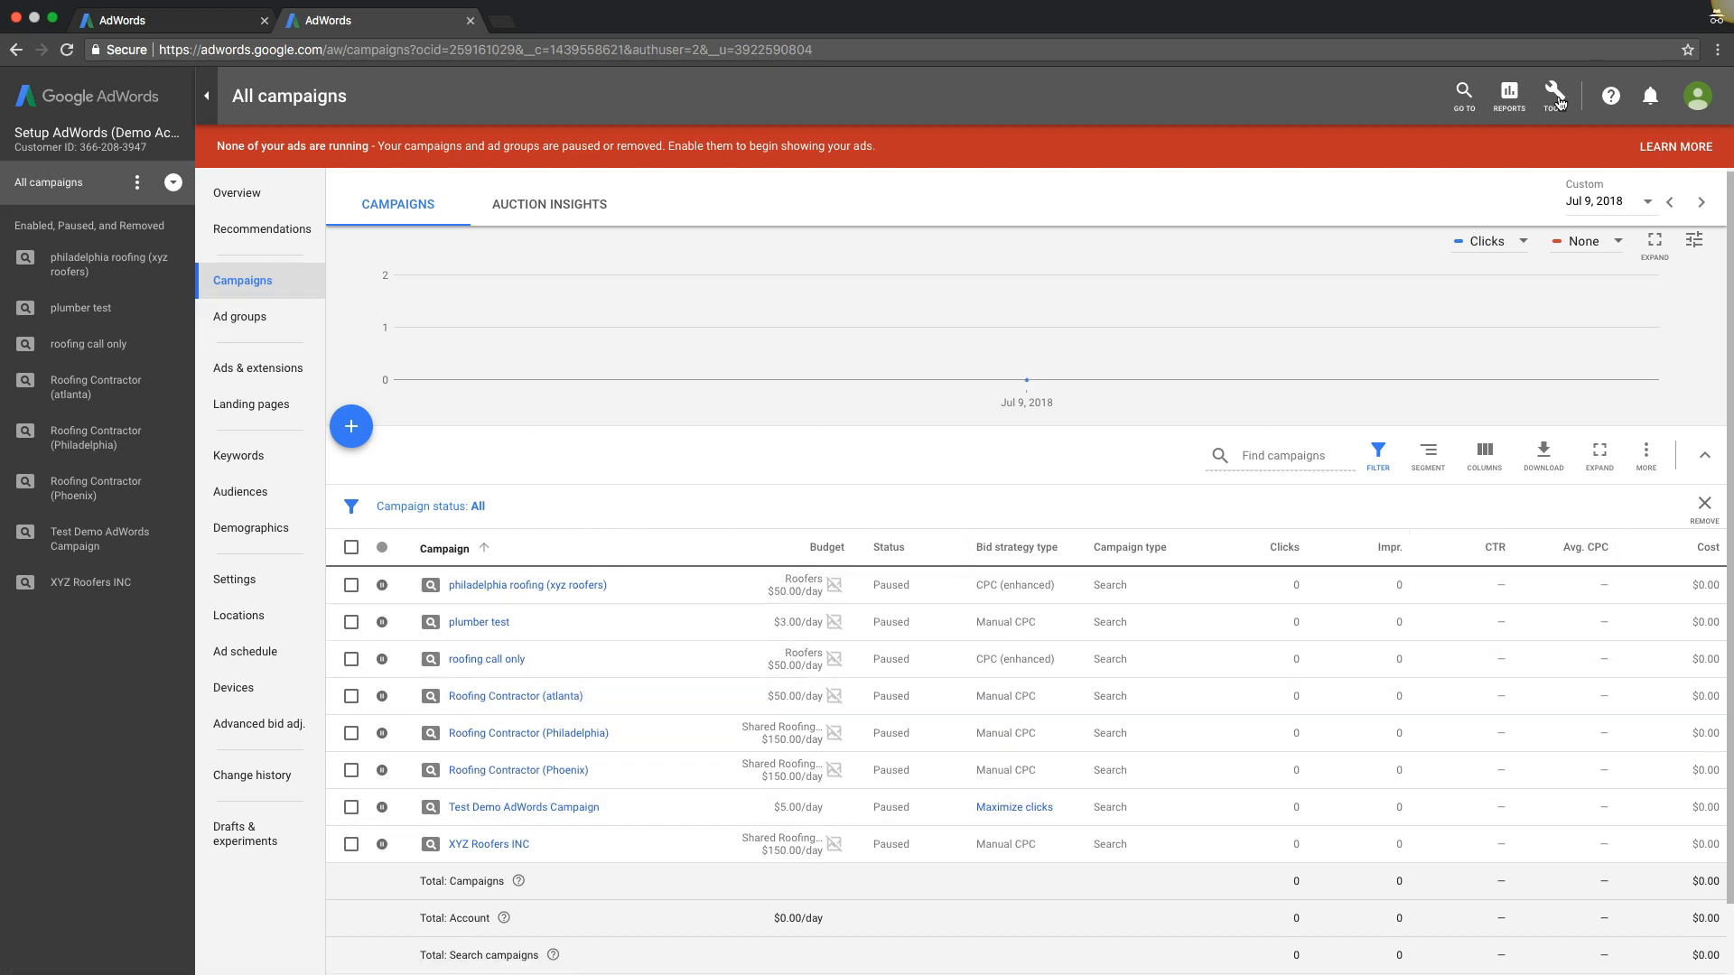
- Navigate via the Tools menu to the Shared budgets page in Shared Library
left_click(1555, 96)
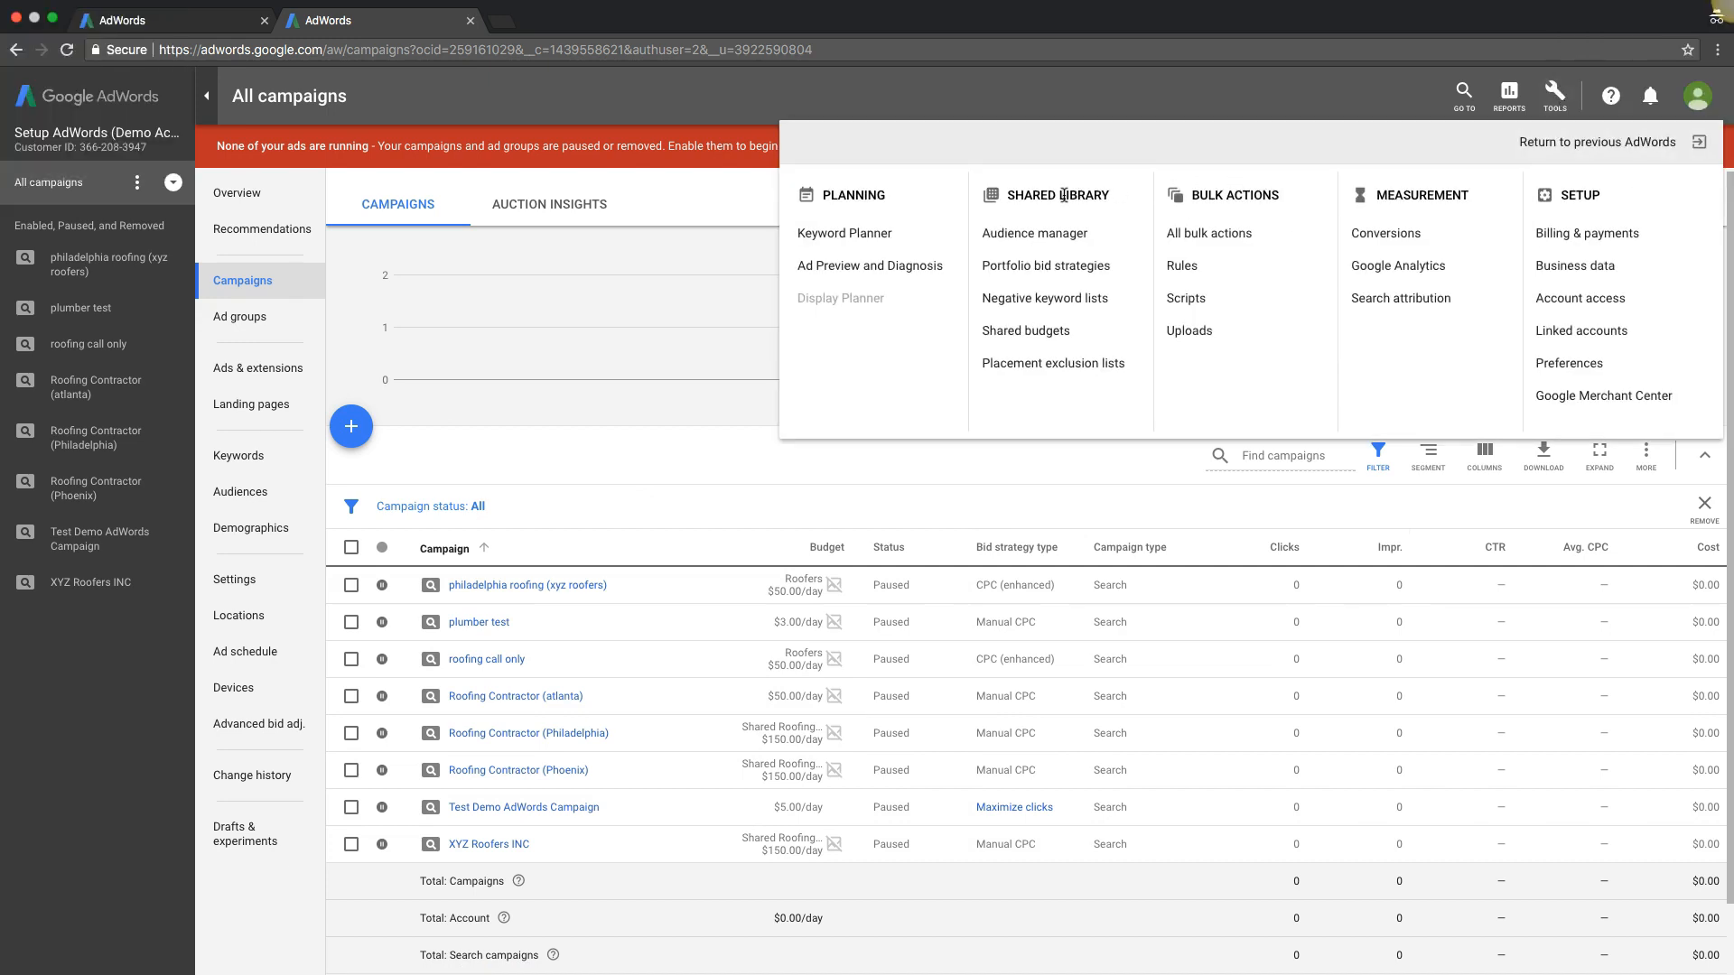
left_click(1024, 330)
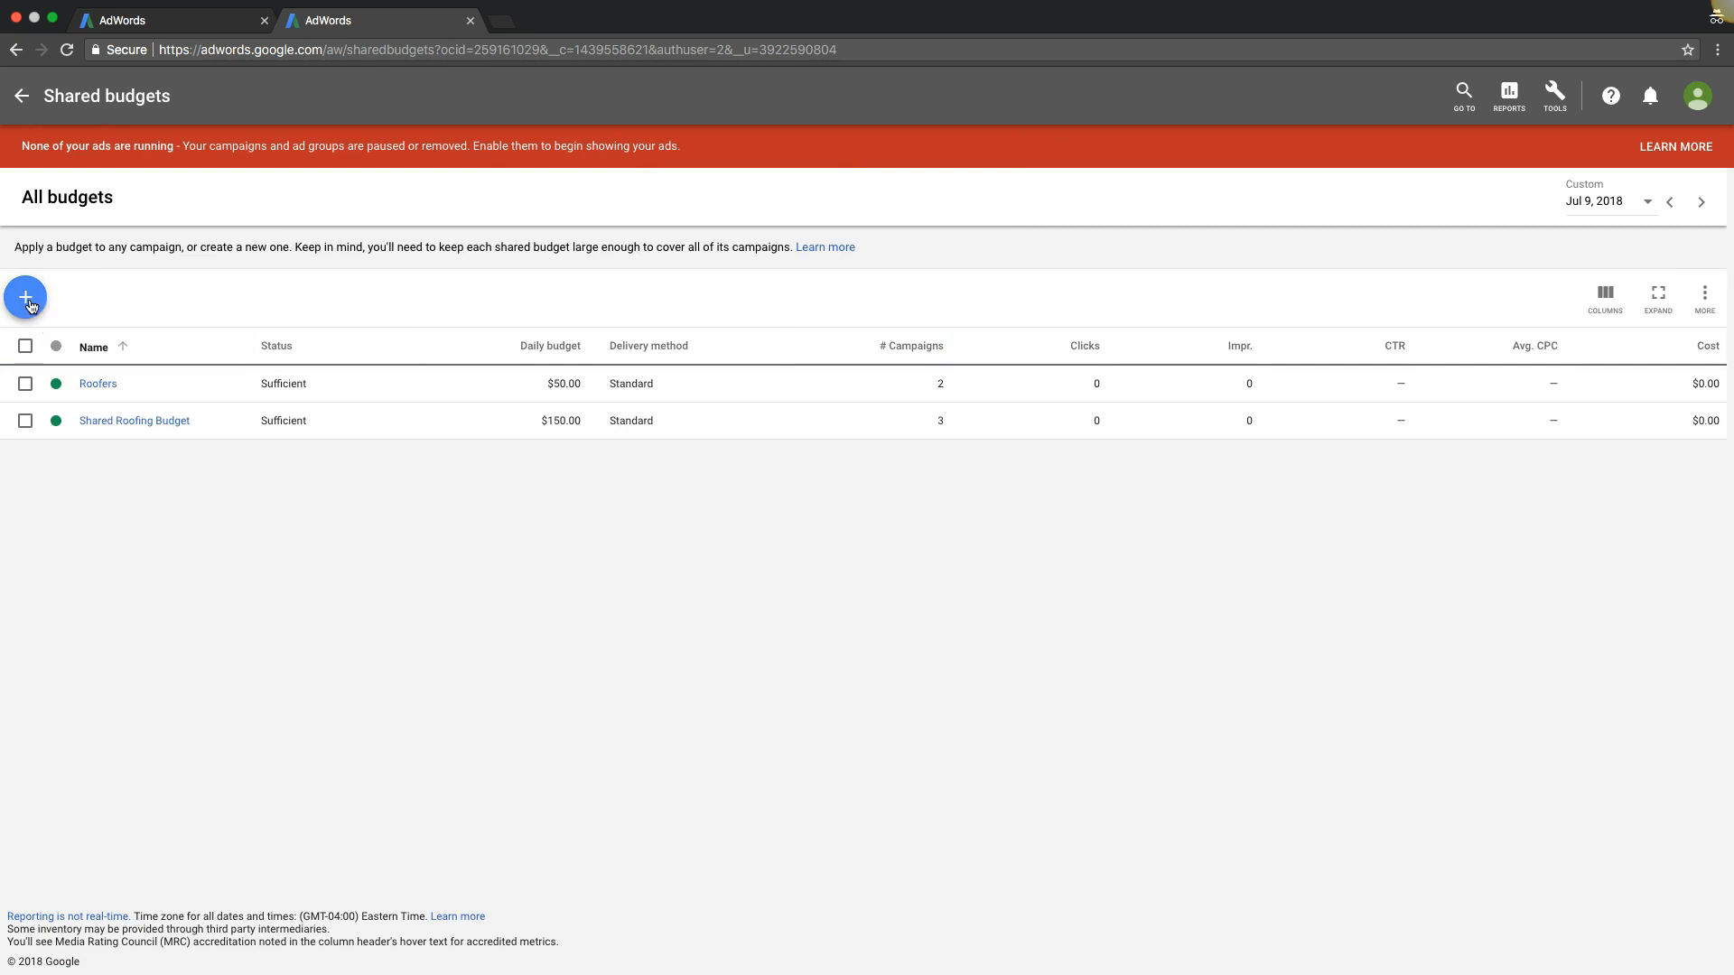
- Begin a new shared budget named 'Roofing Companies Shared' with a $100.00 daily amount
left_click(24, 298)
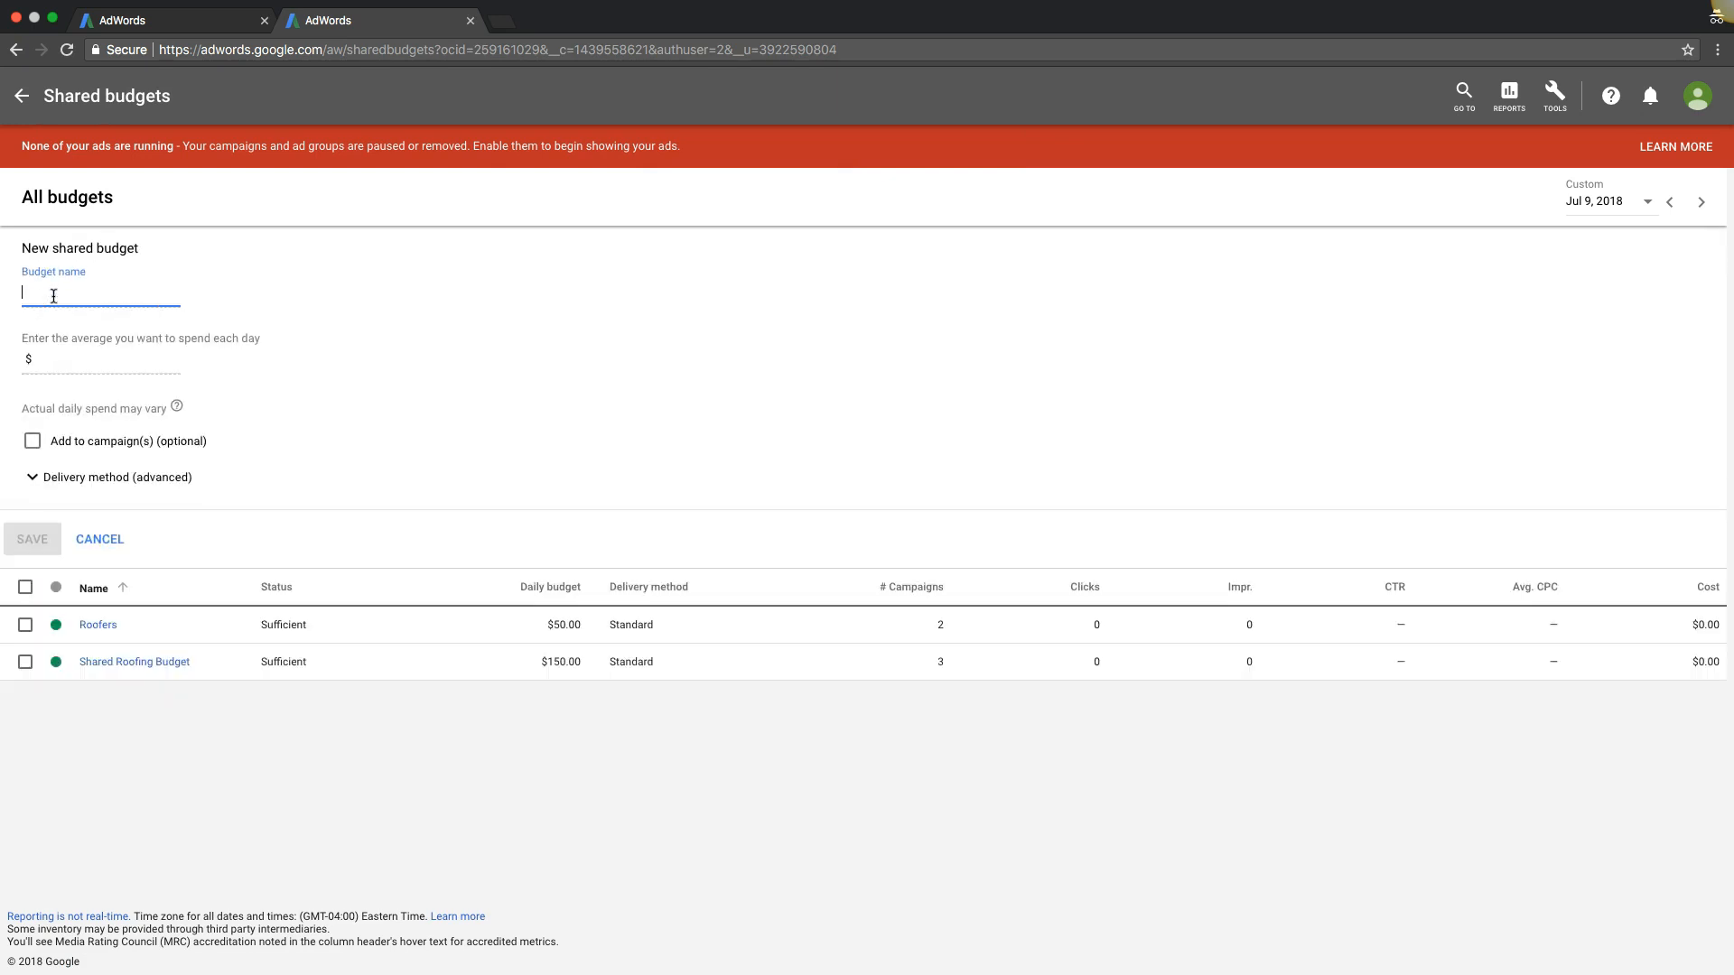
type("R")
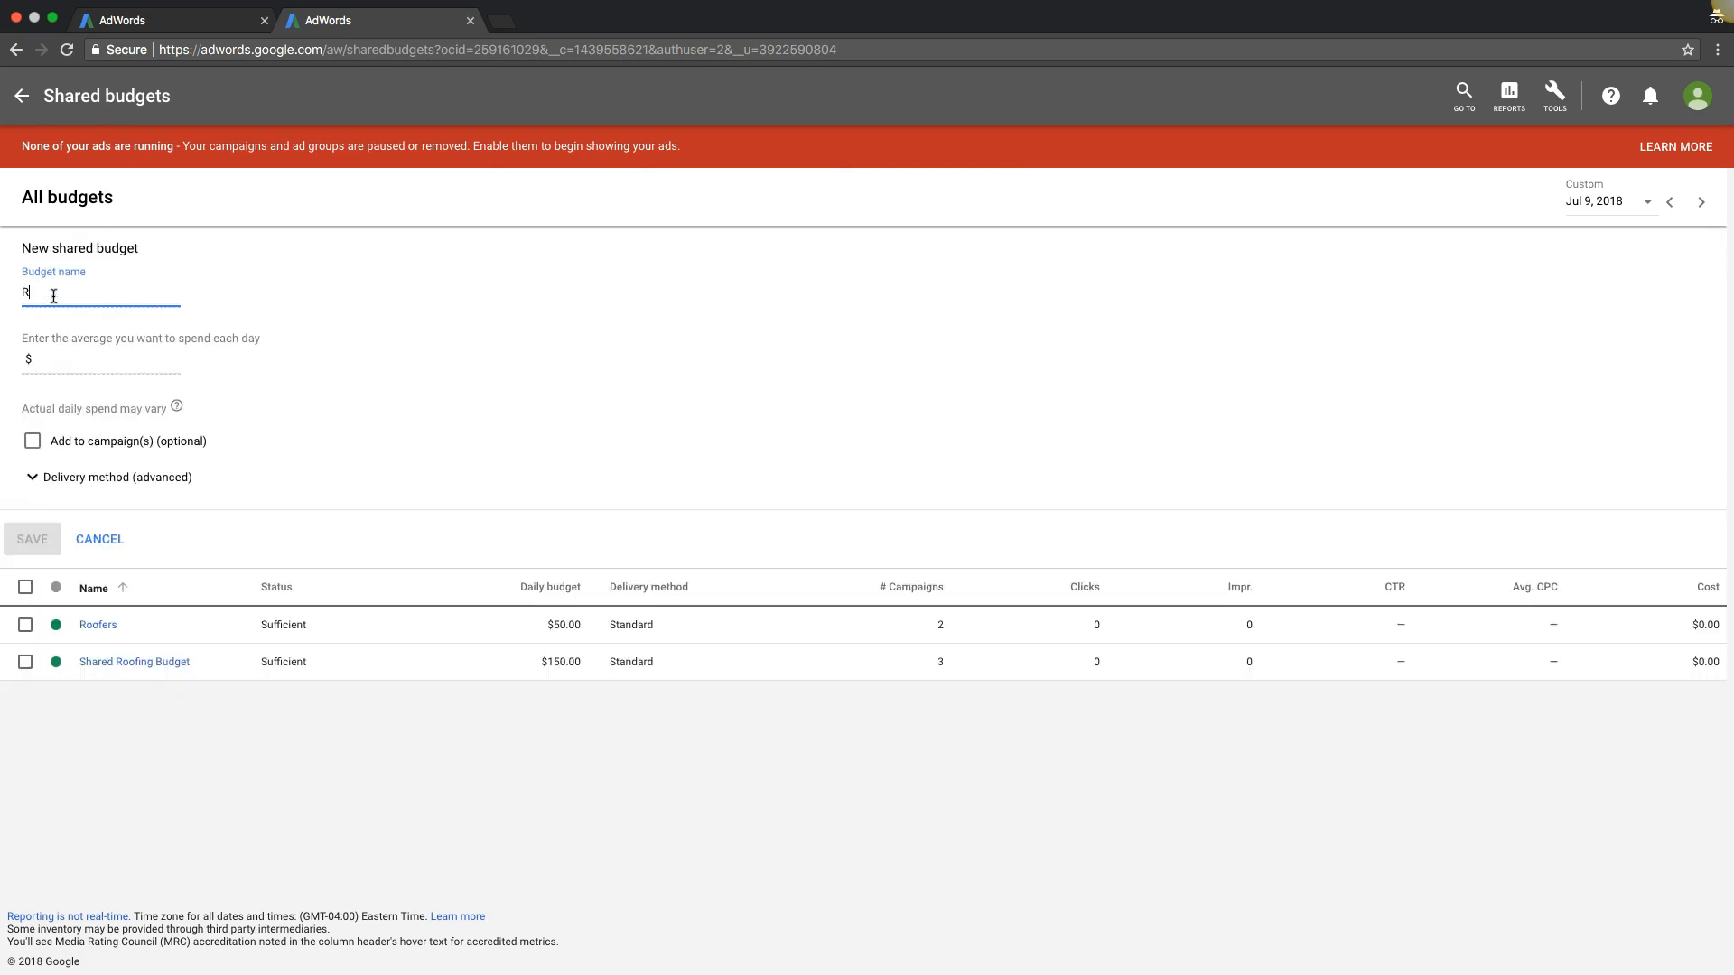
type("oofing C")
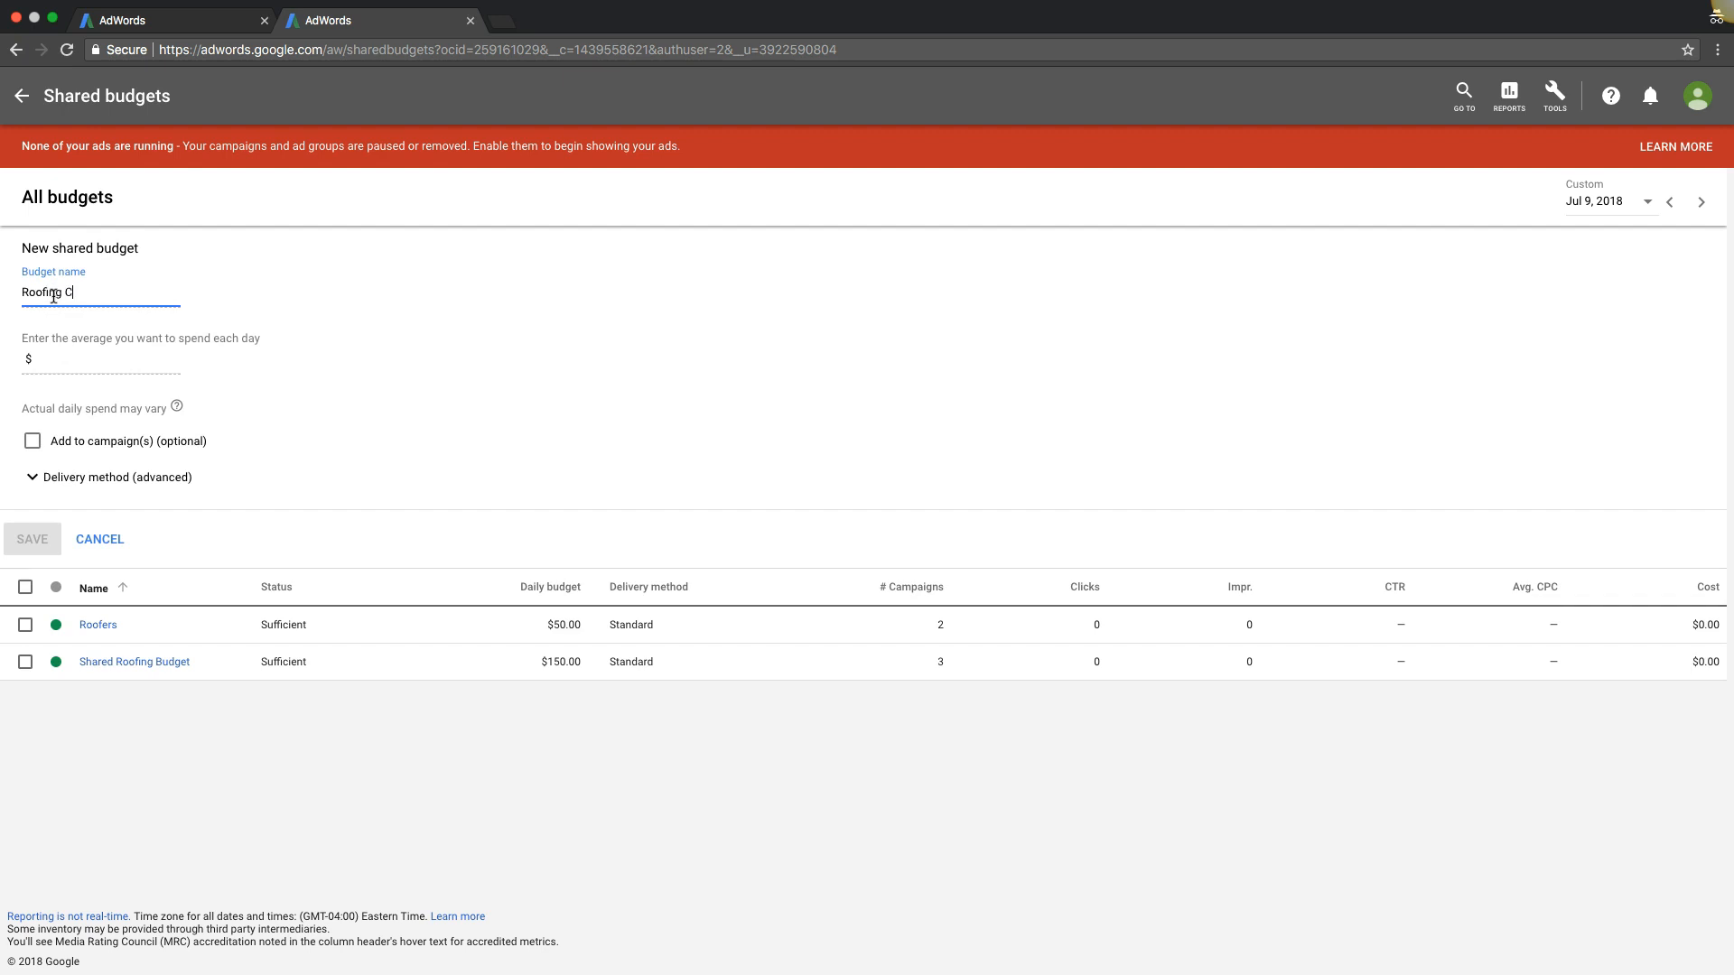
type("ompanies")
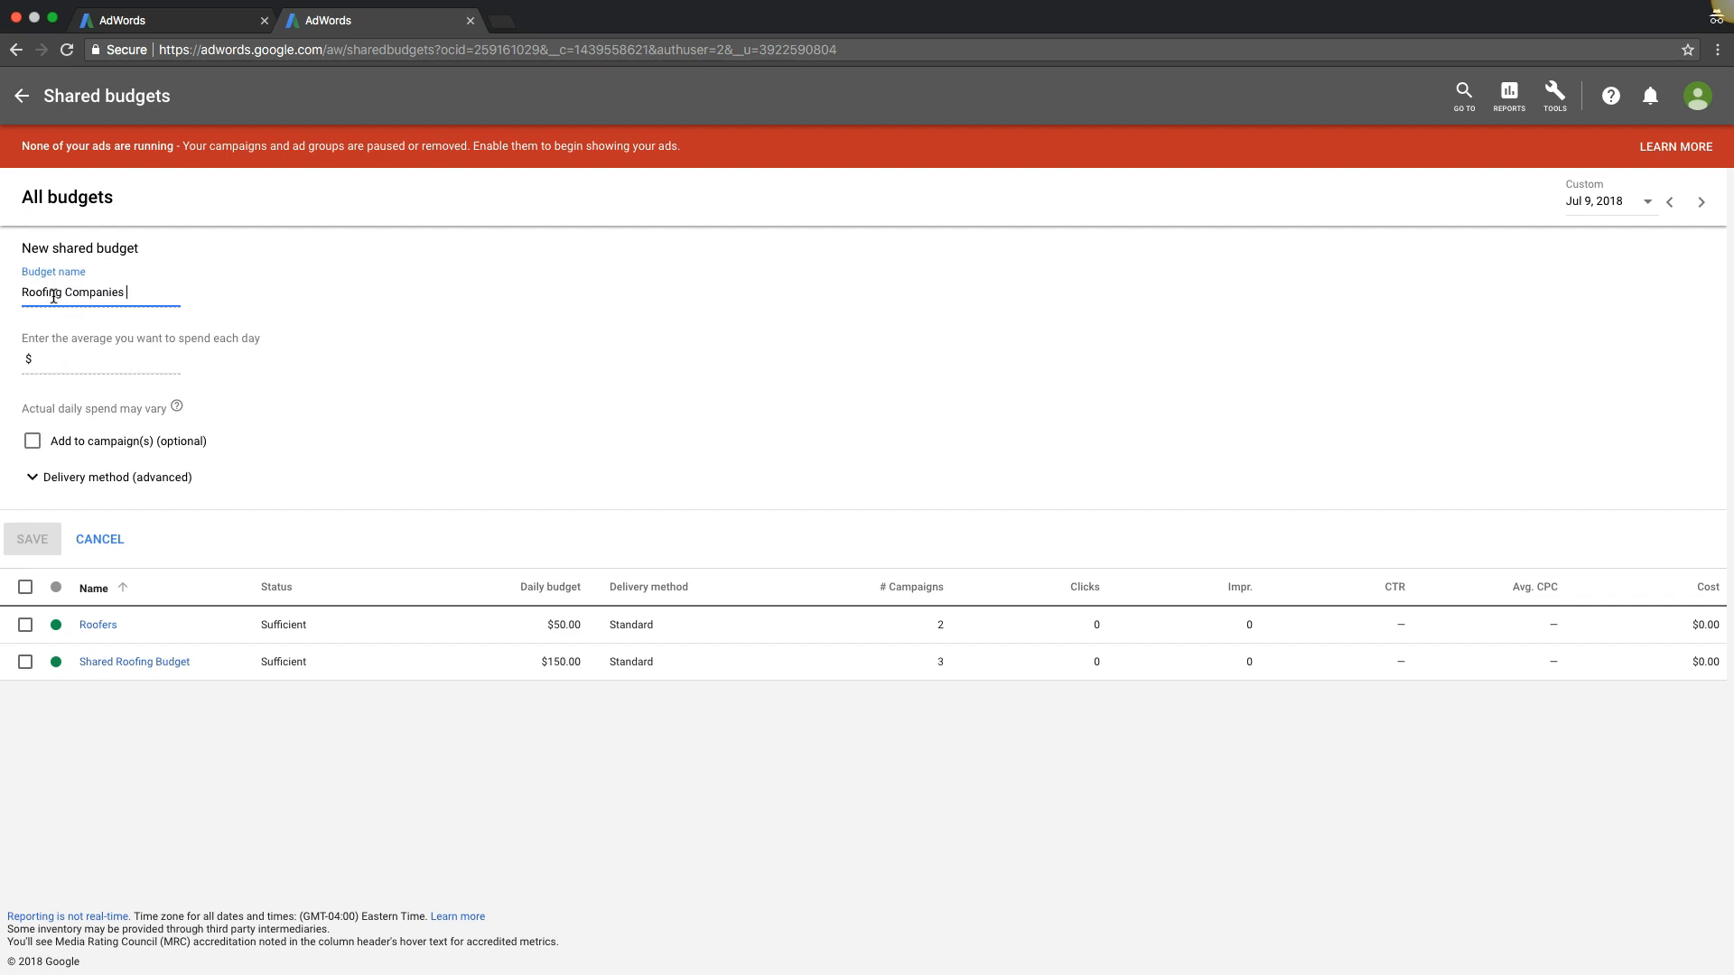
type("Shared")
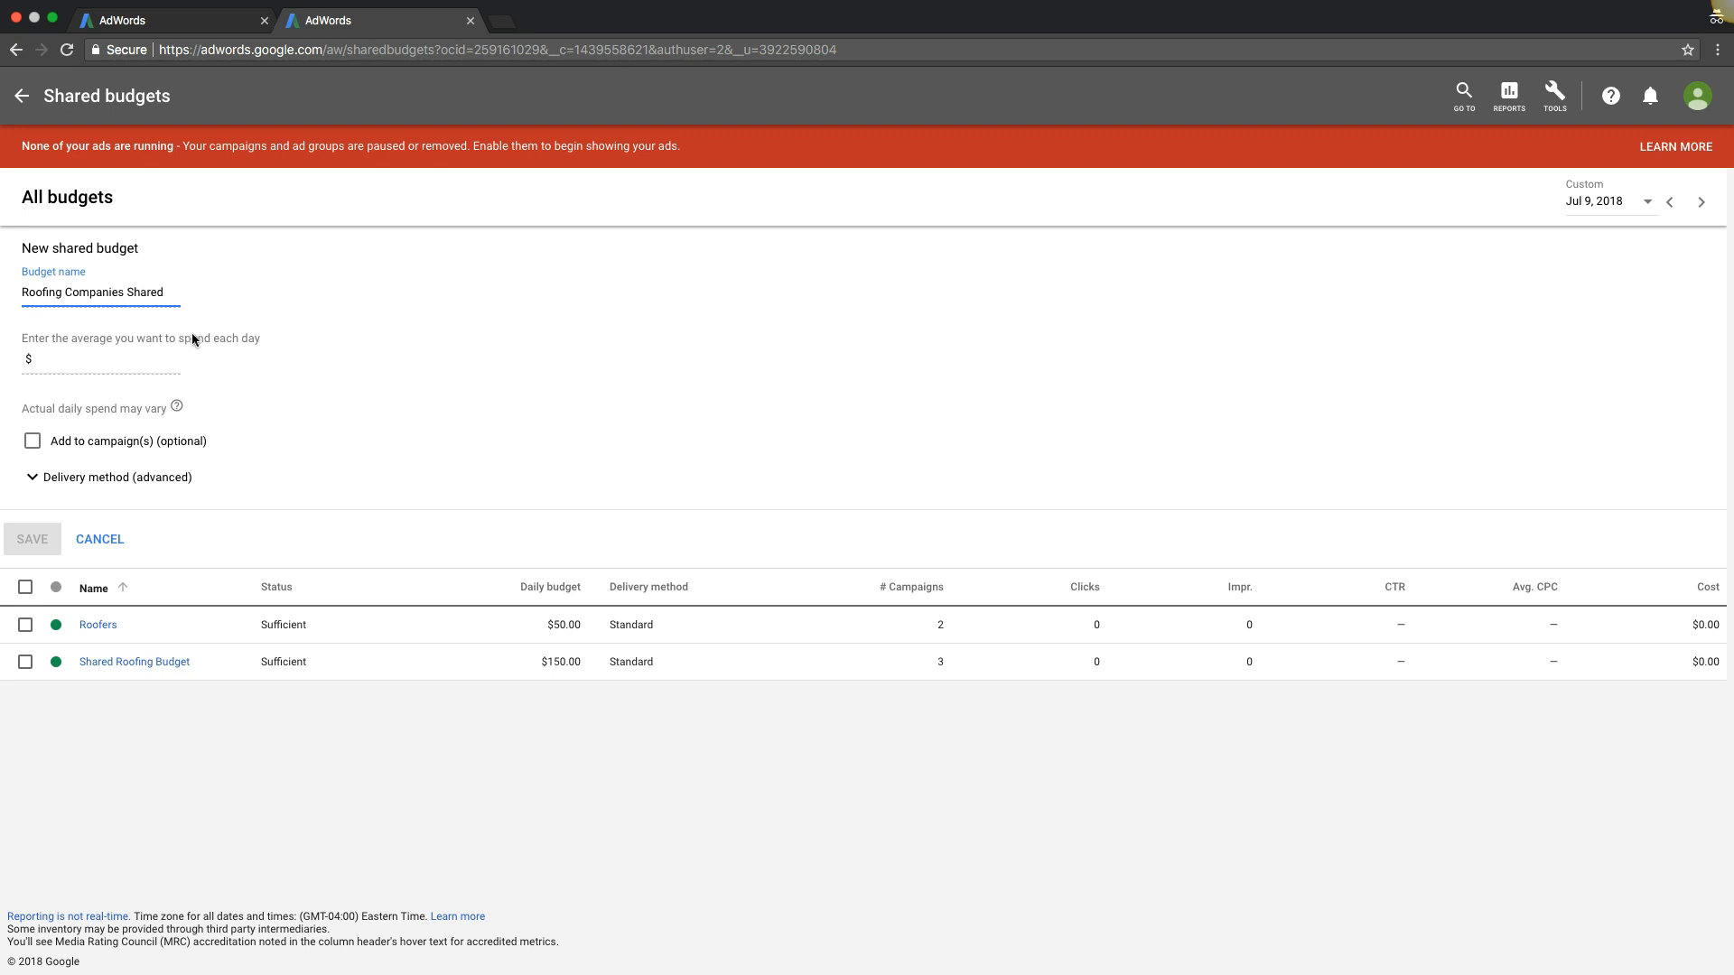
left_click(100, 359)
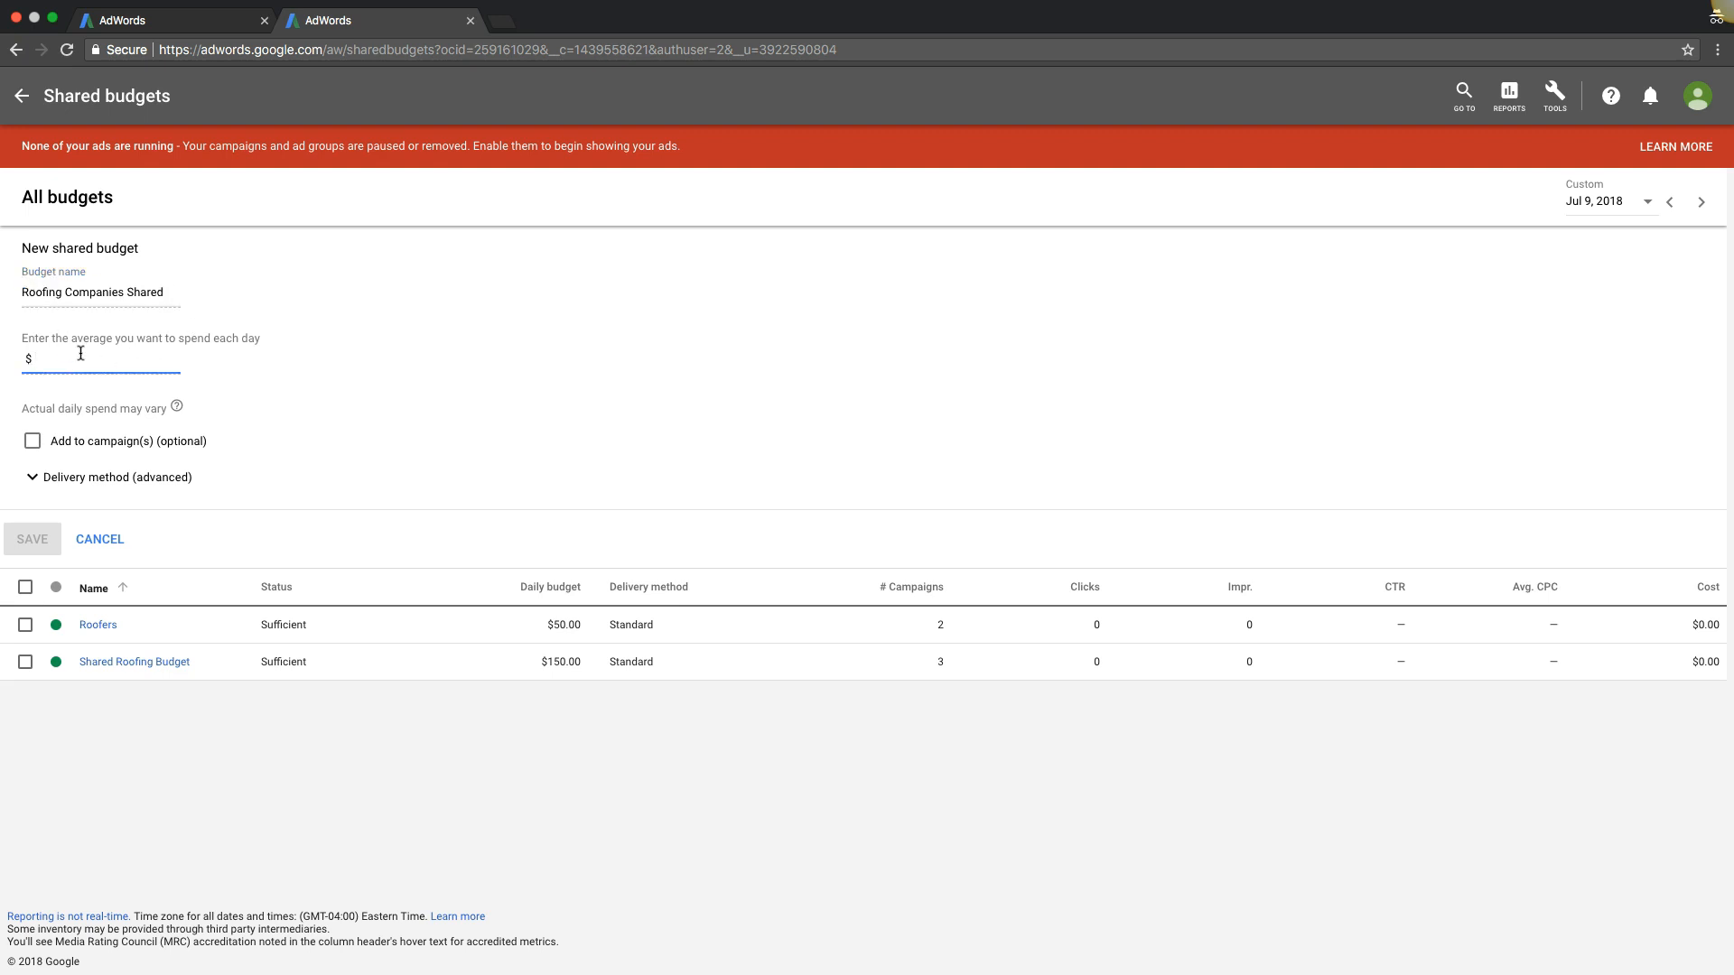
type("100.00")
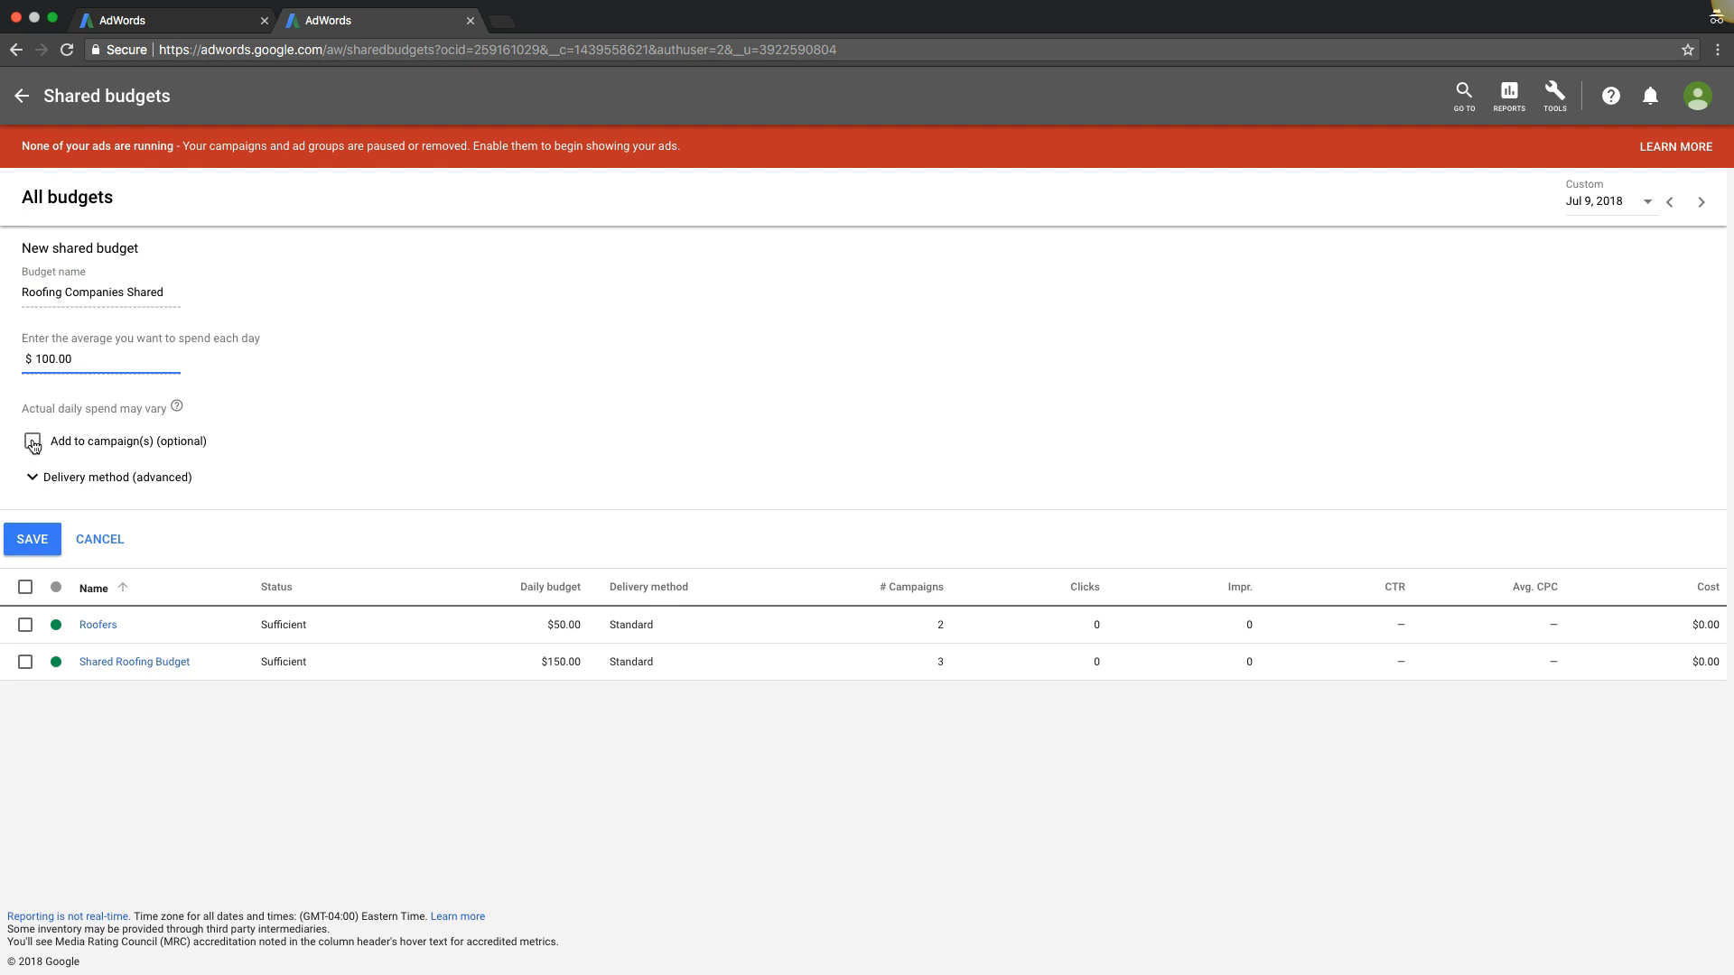
- Attach philadelphia roofing (xyz roofers) and plumber test to the budget and save it
left_click(31, 441)
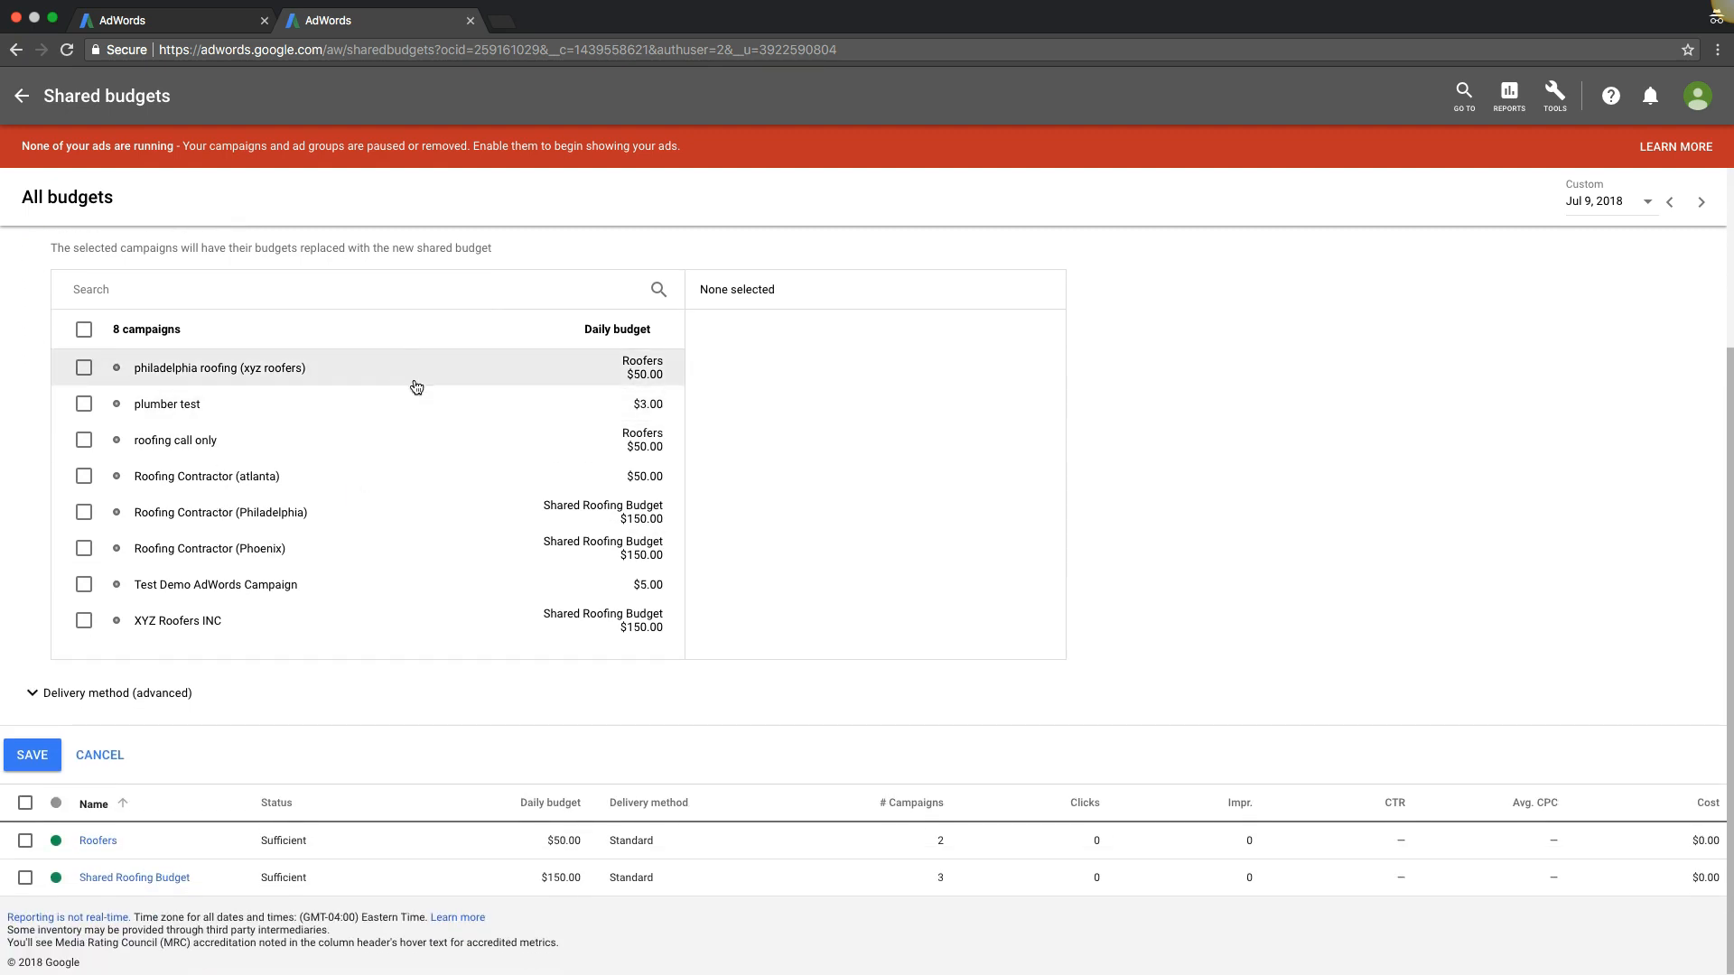
mouse_move(85, 367)
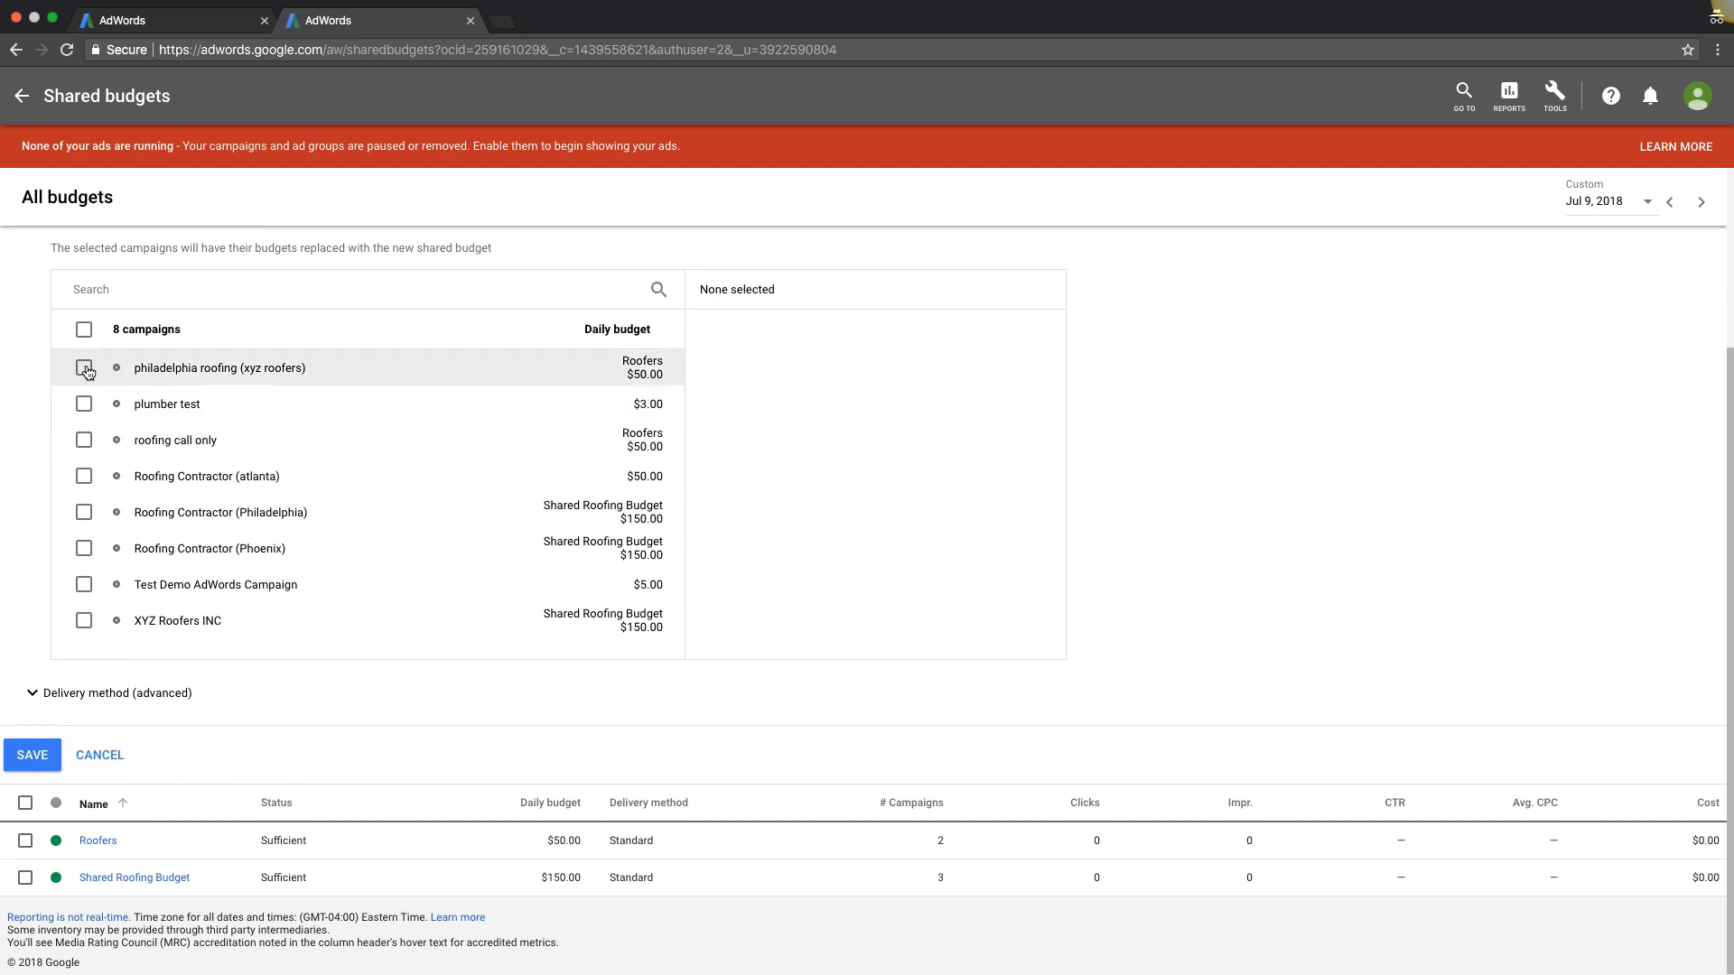
left_click(84, 366)
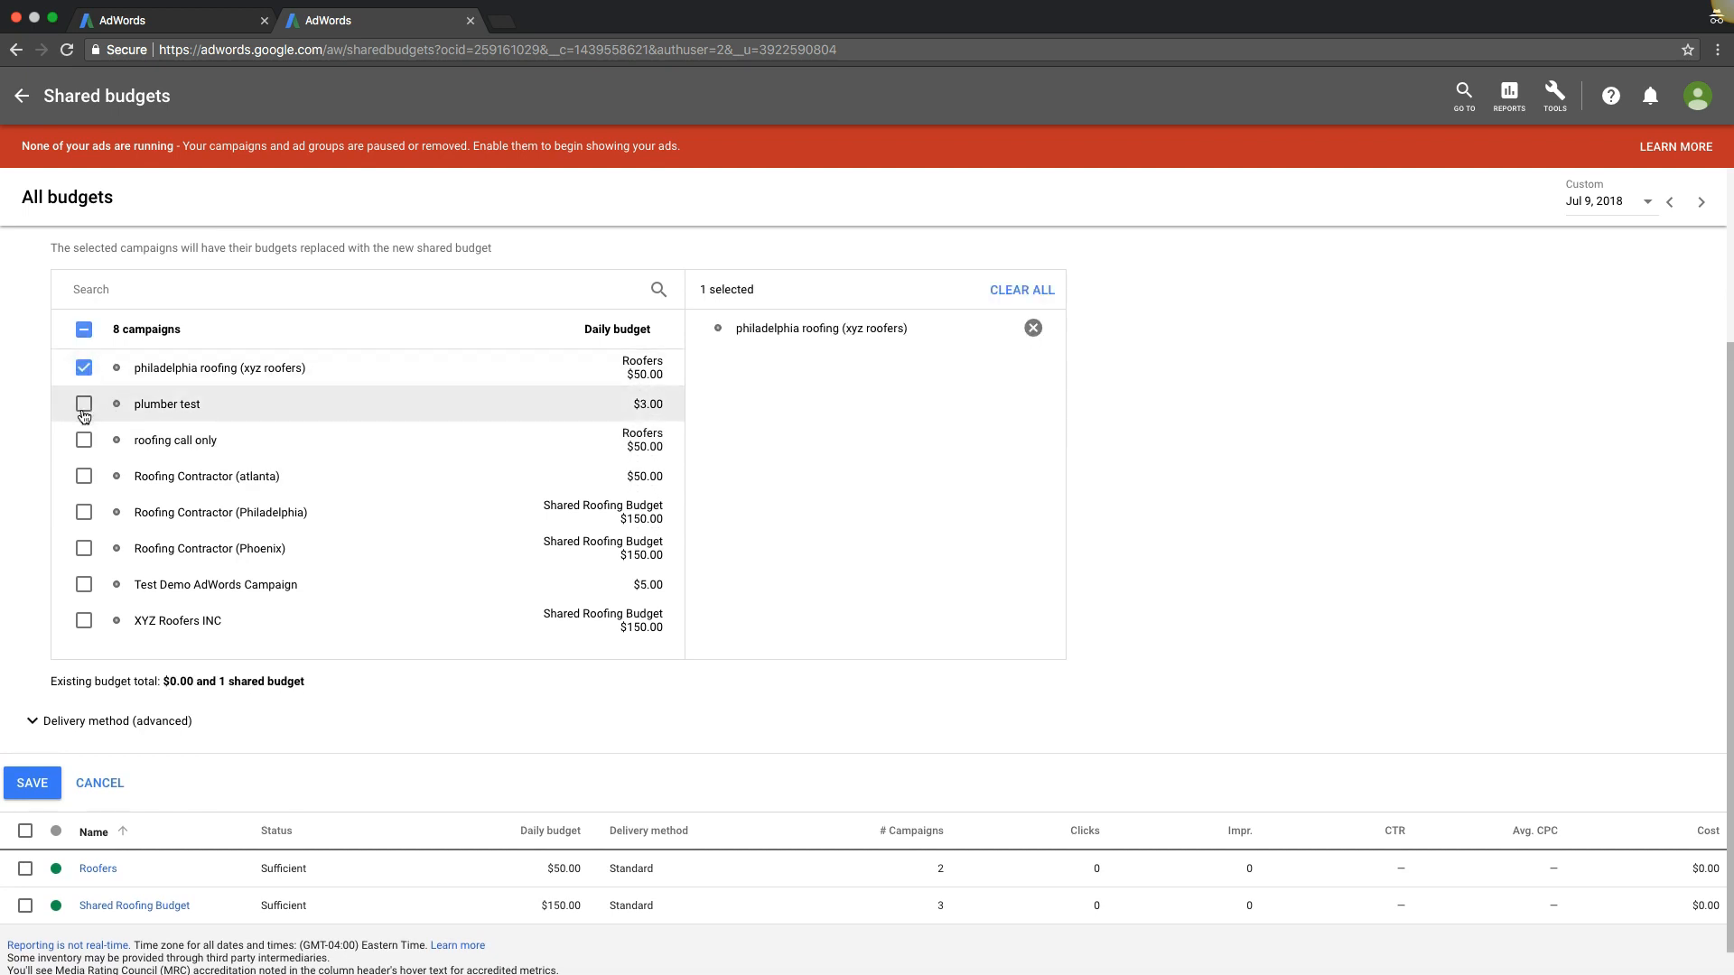
left_click(85, 403)
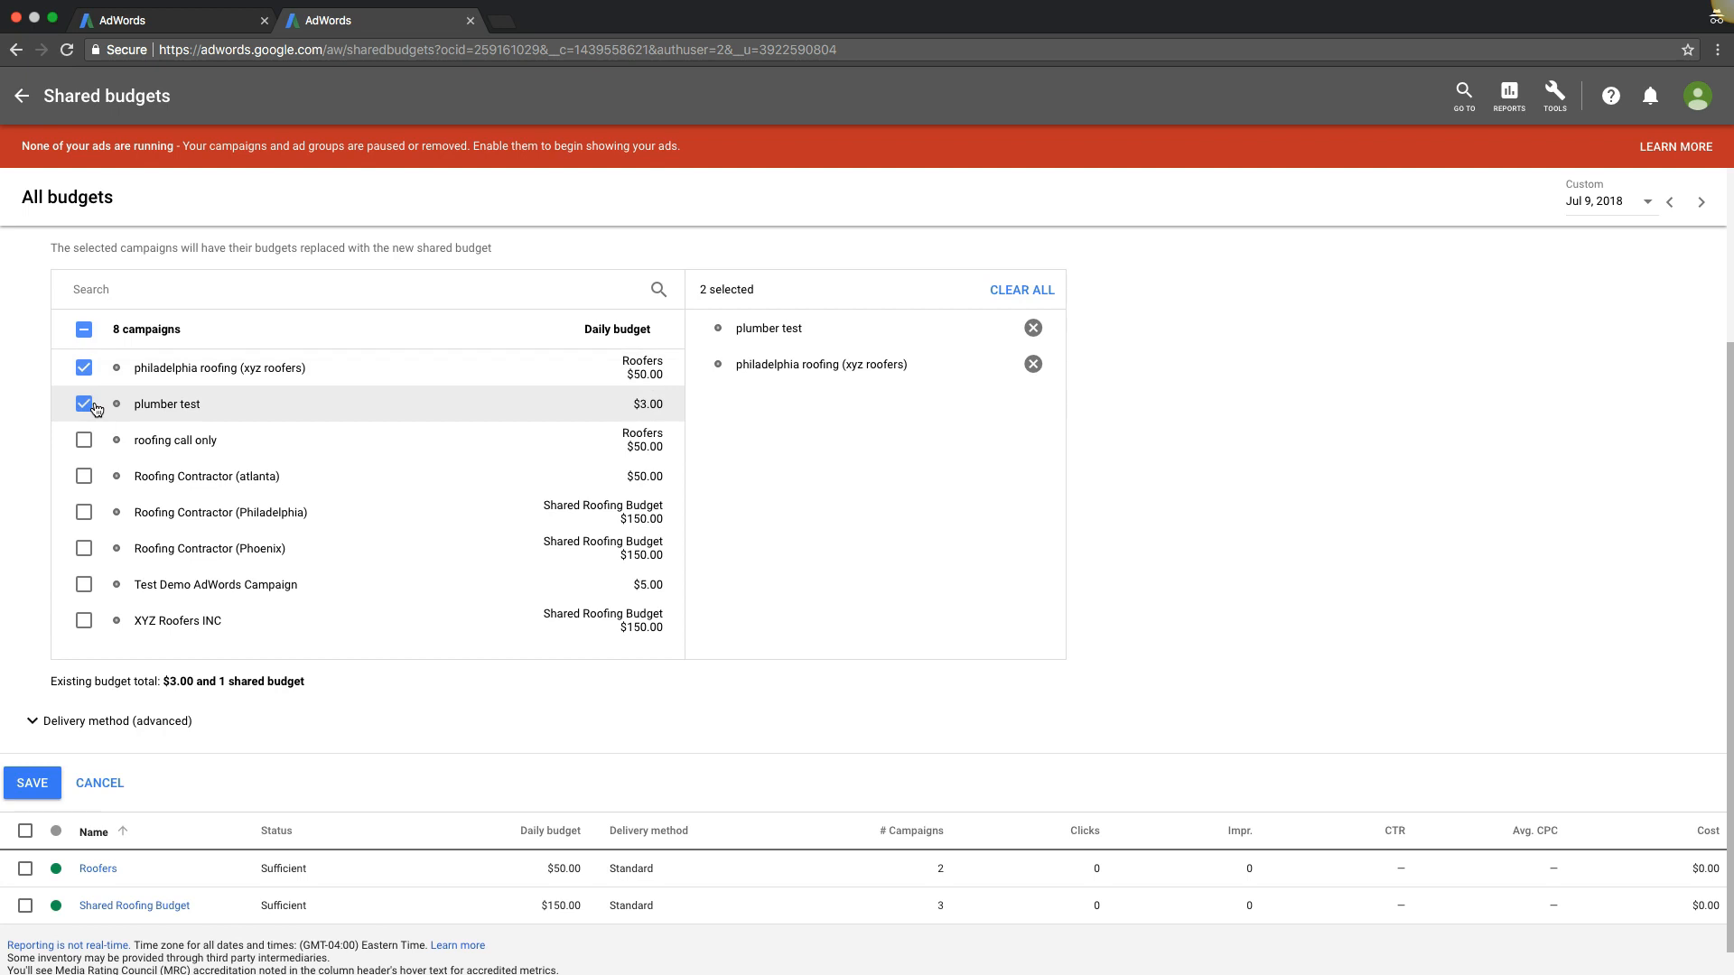
mouse_move(33, 725)
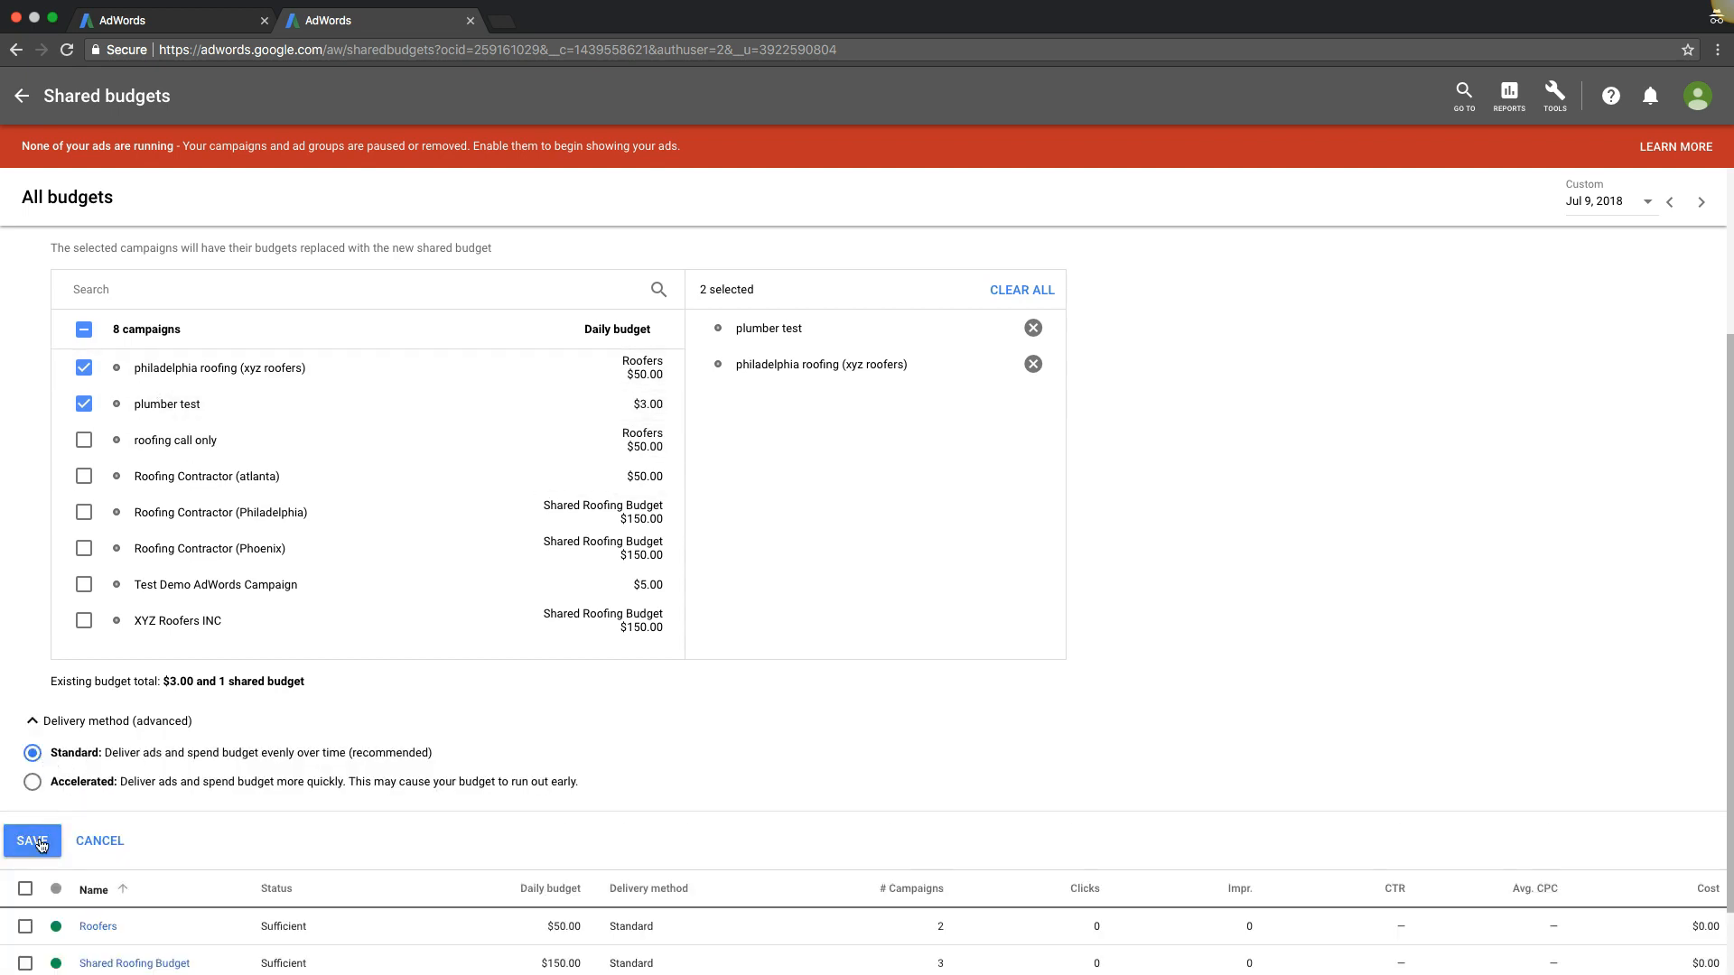
left_click(30, 839)
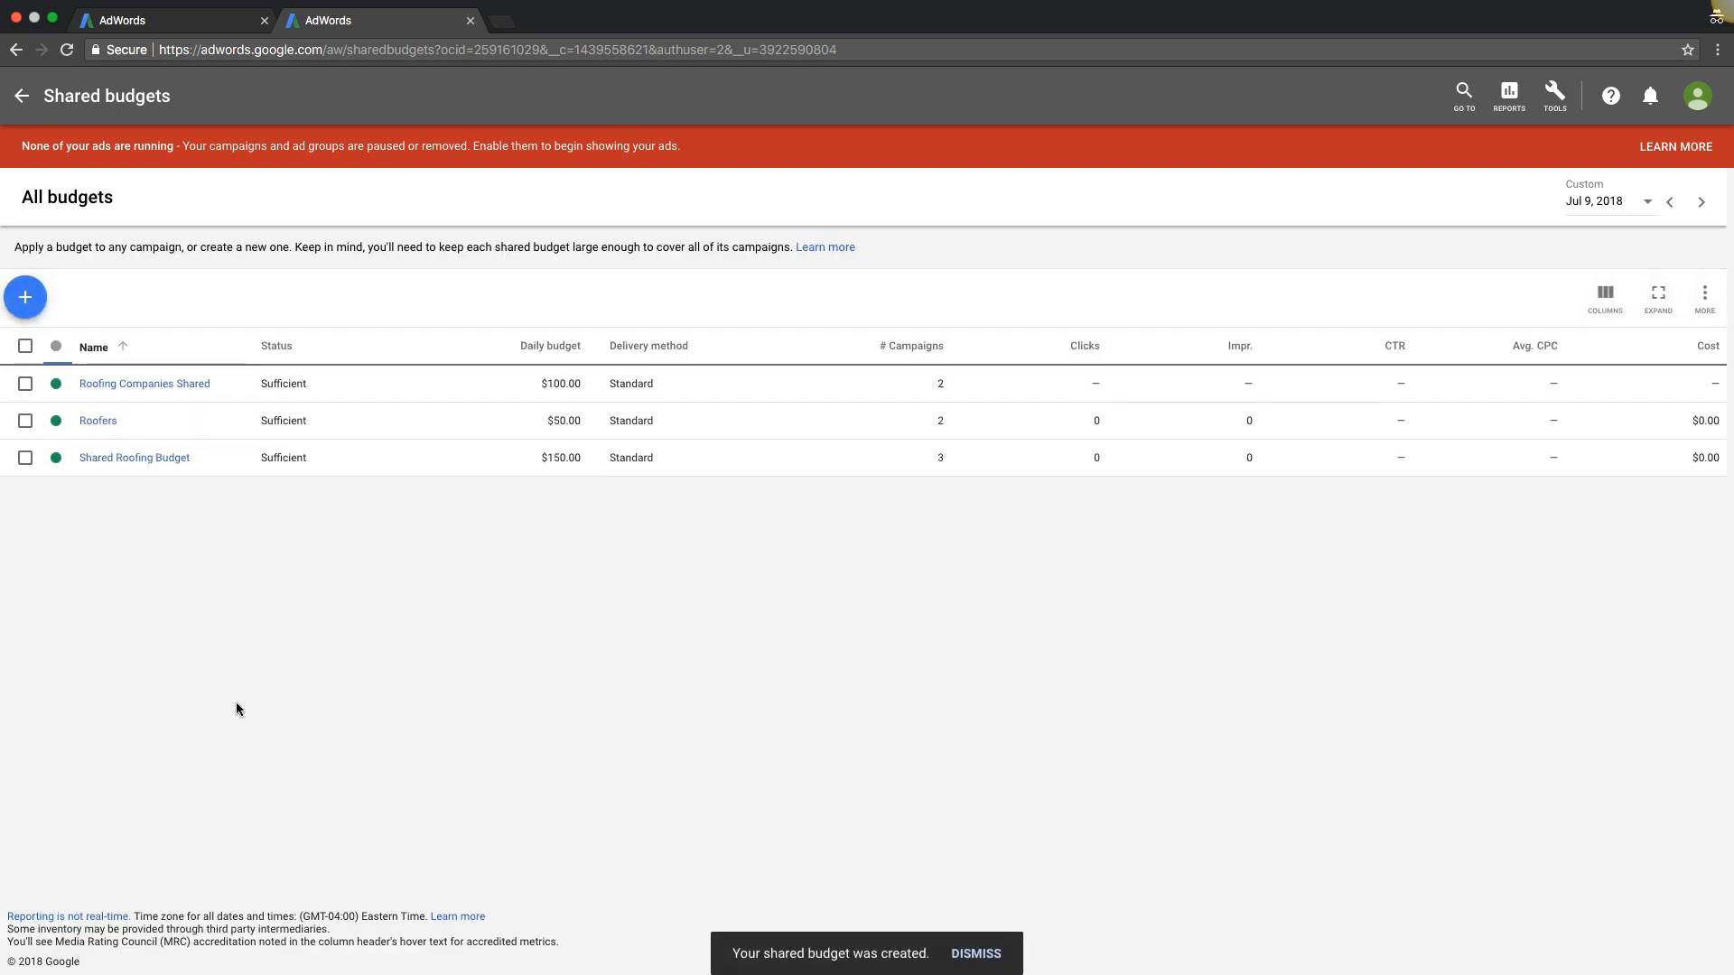
mouse_move(139, 474)
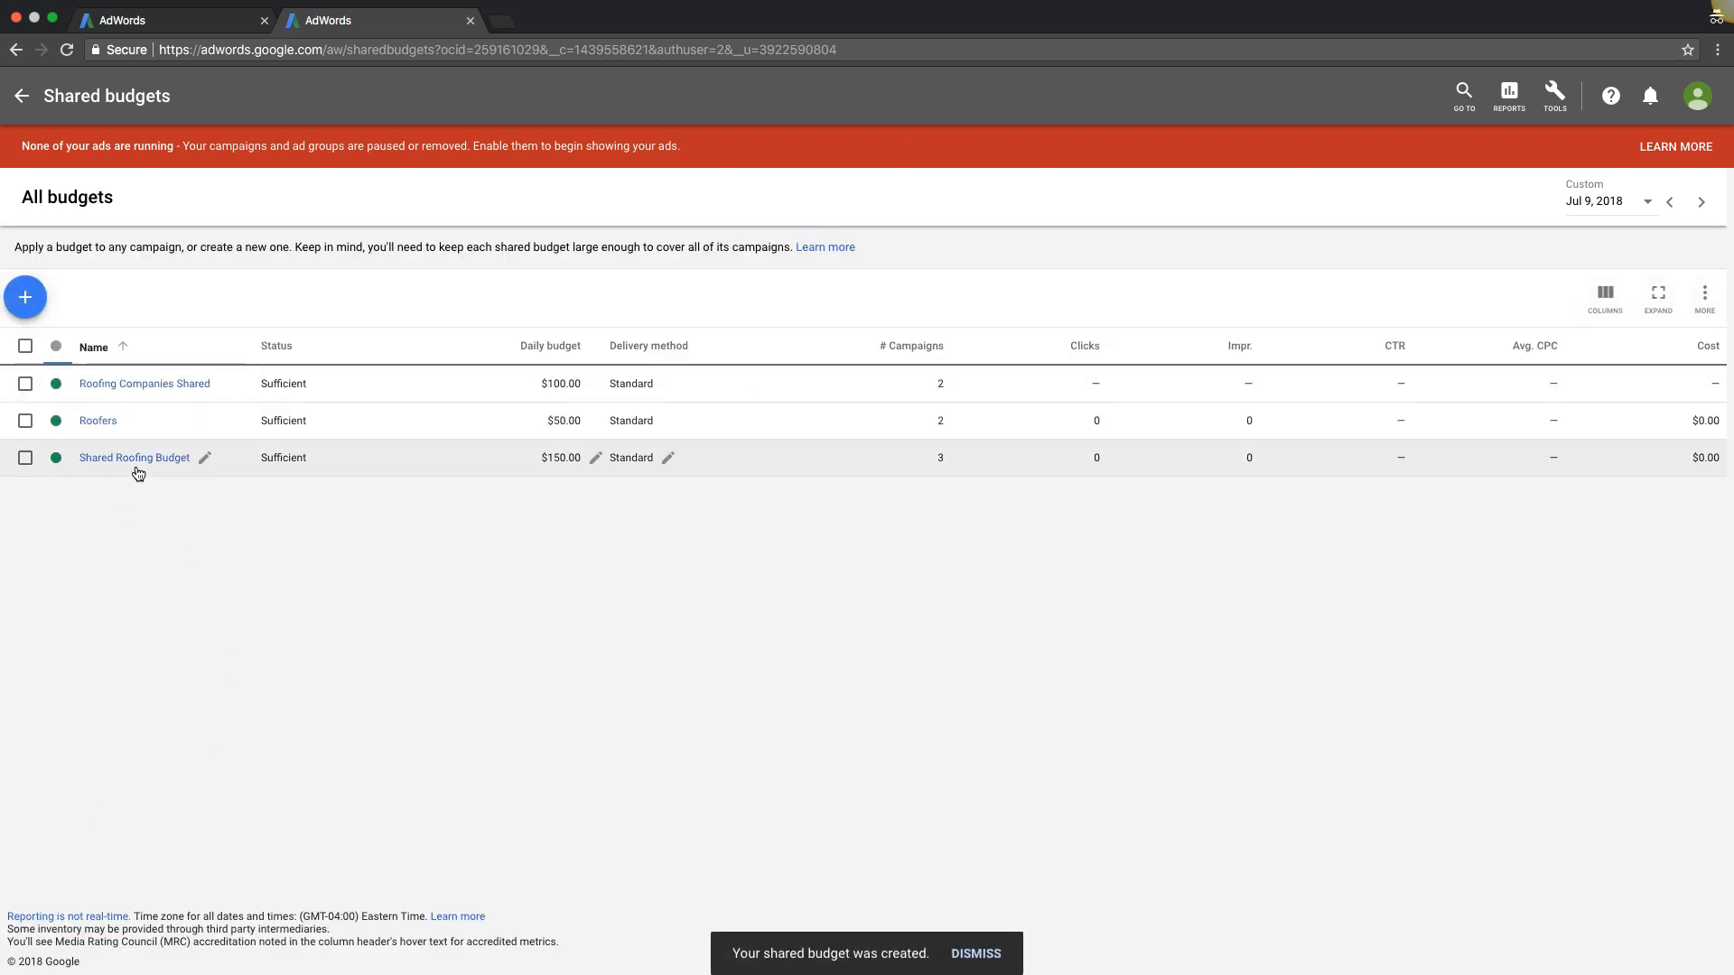
- Bring up the inline editor for the Roofing Companies Shared $100.00 daily budget
left_click(973, 954)
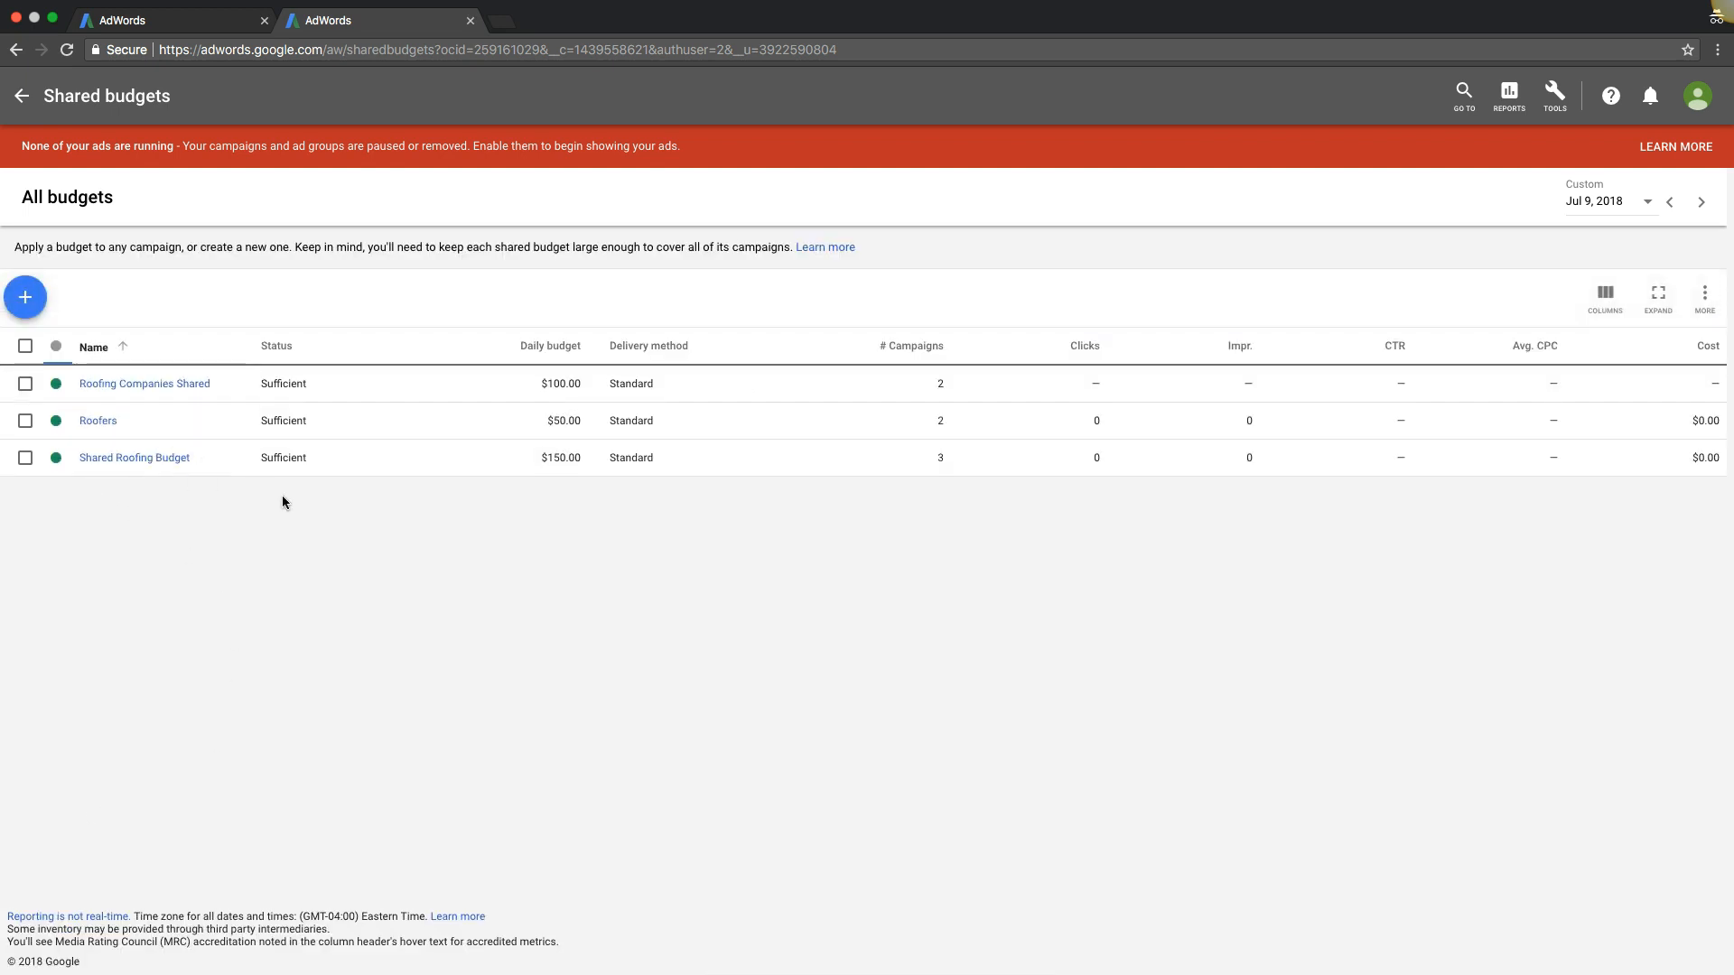
mouse_move(144, 383)
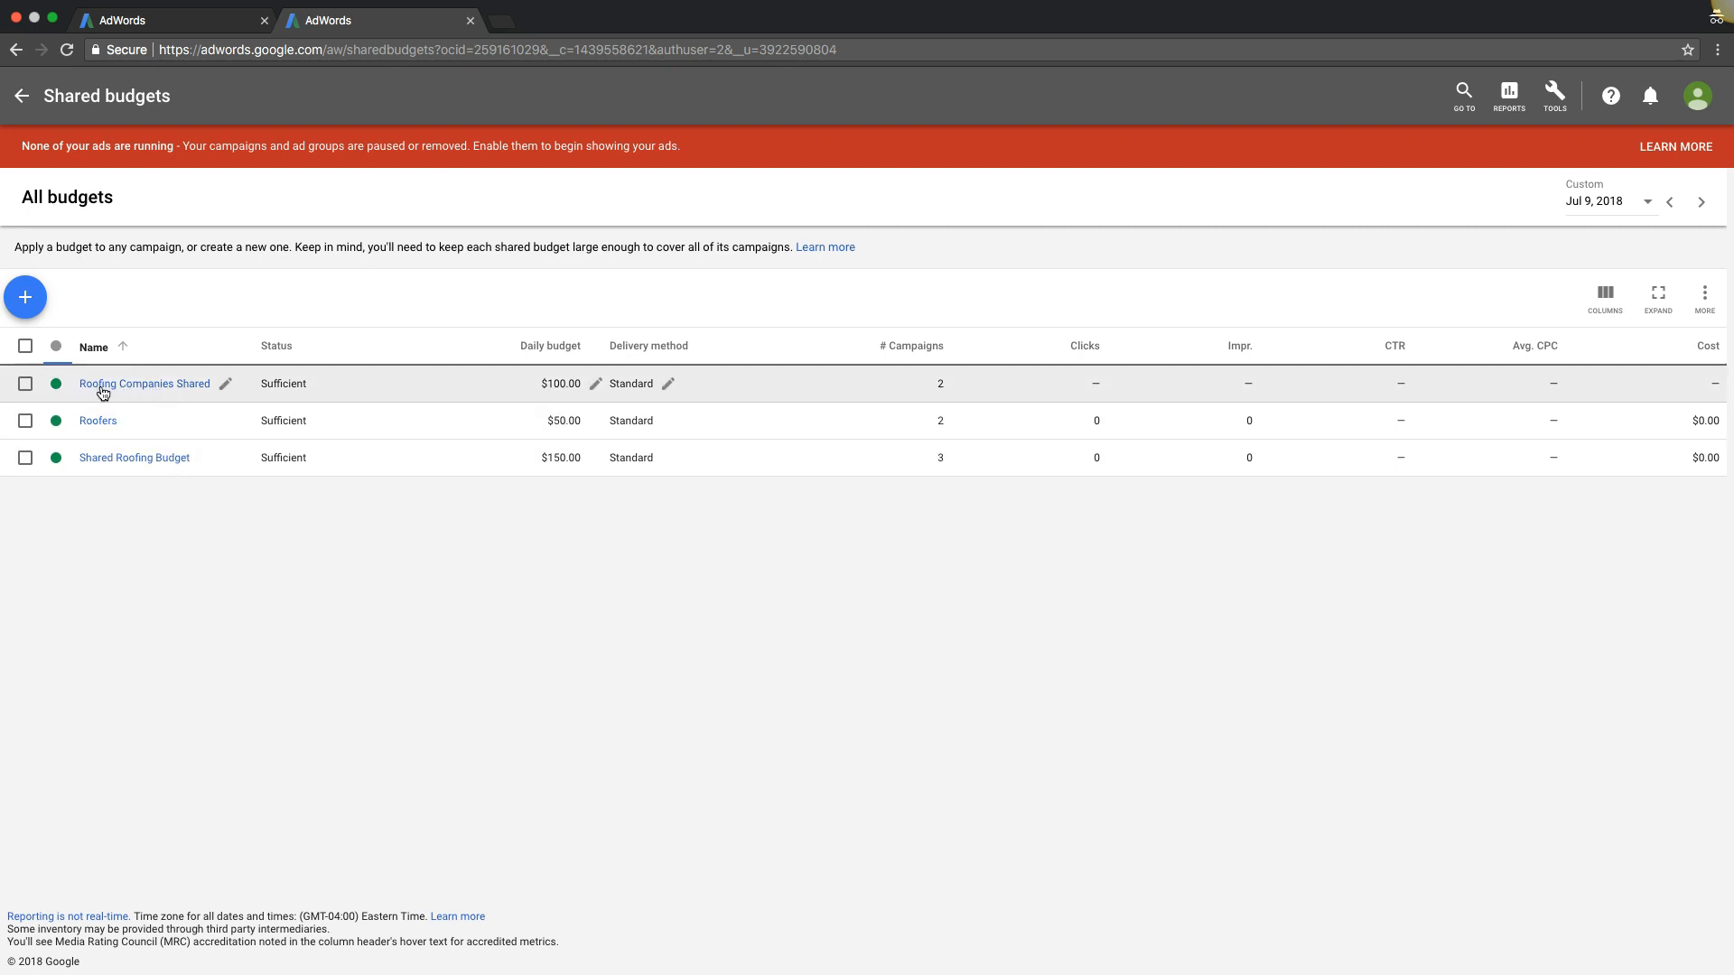
mouse_move(564, 388)
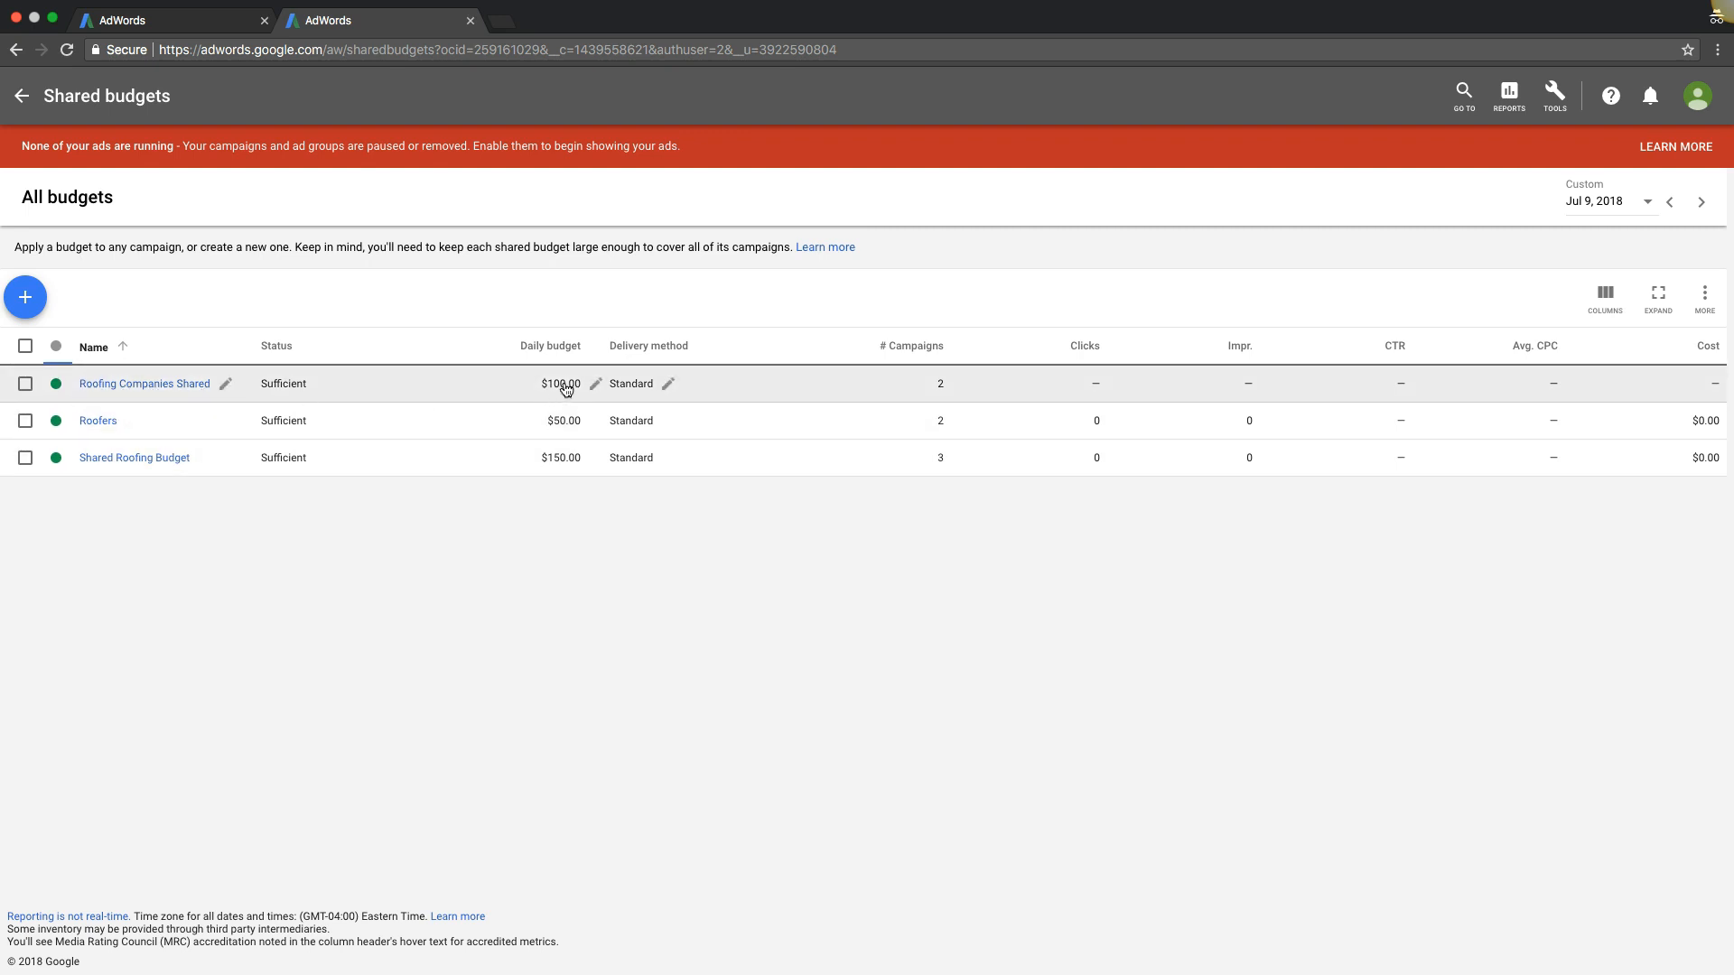
mouse_move(942, 383)
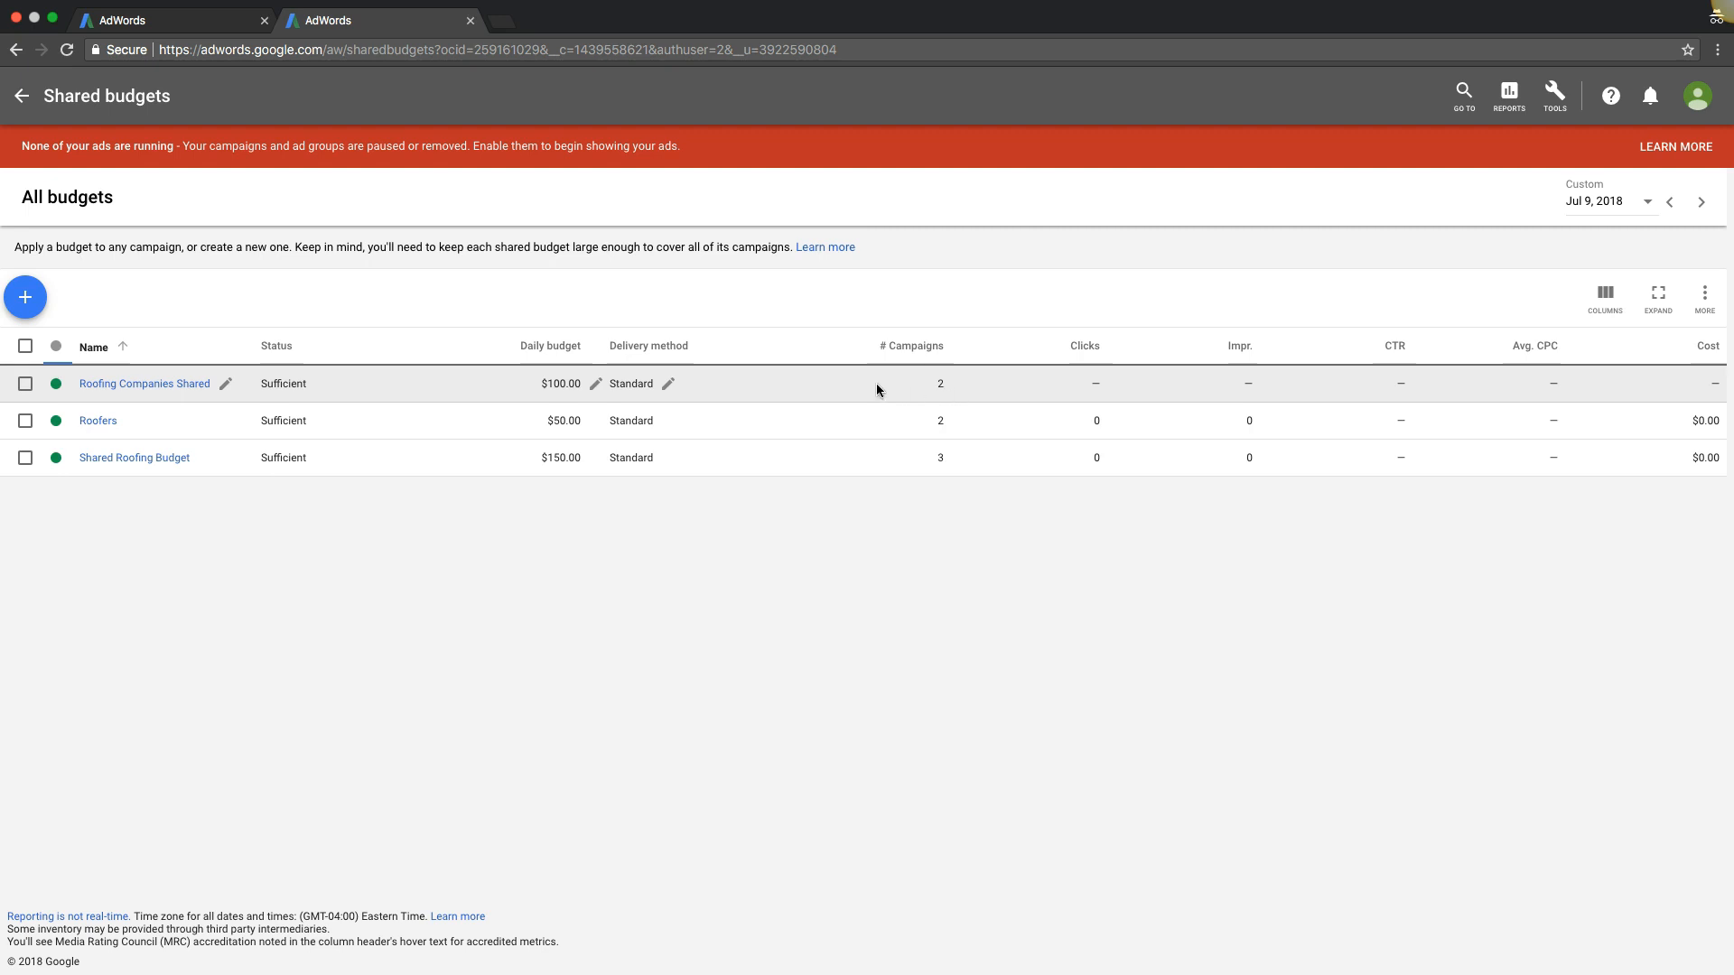
mouse_move(607, 383)
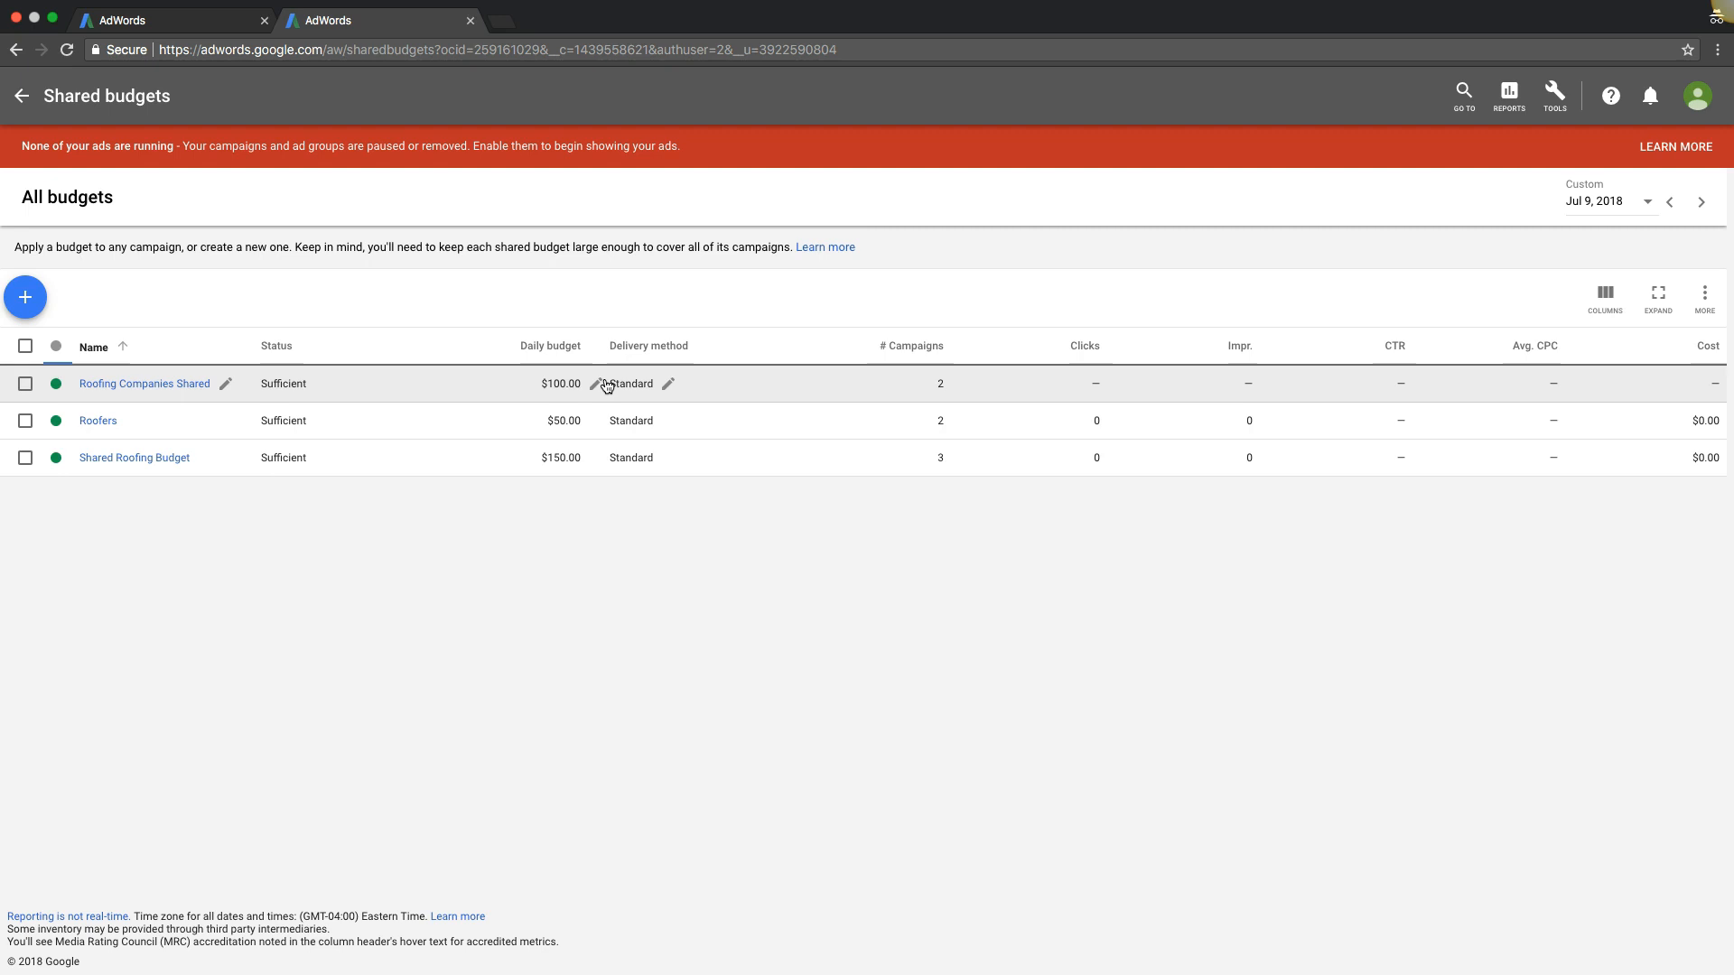
mouse_move(524, 390)
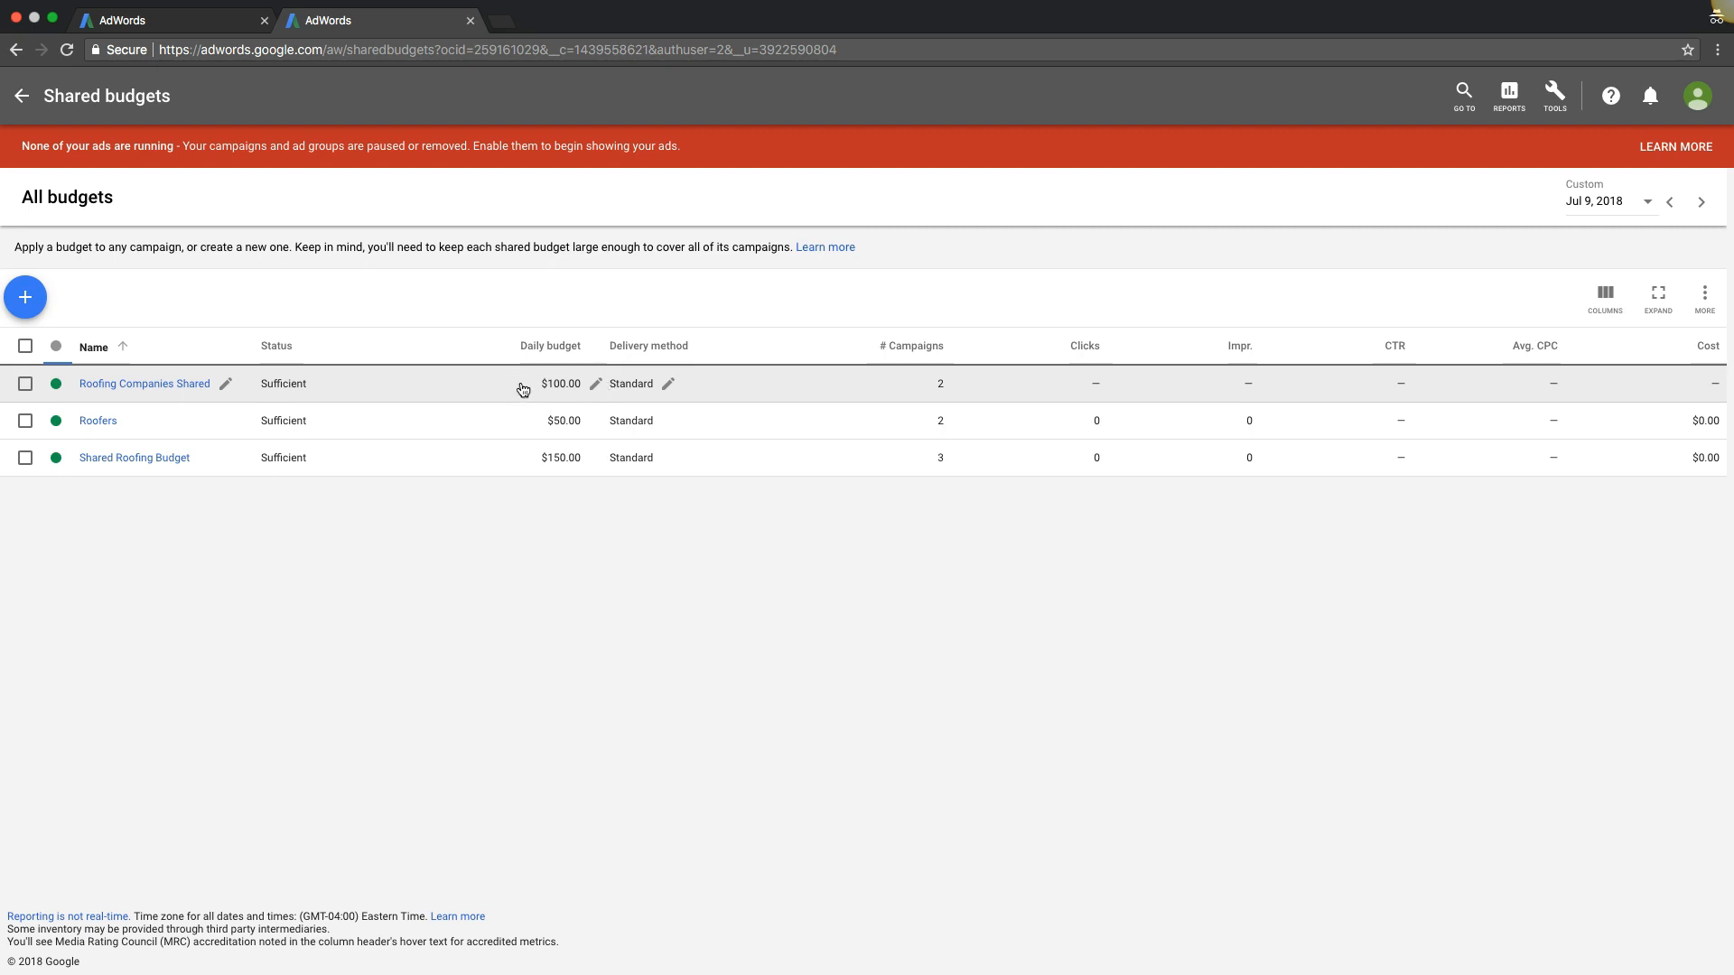
mouse_move(623, 395)
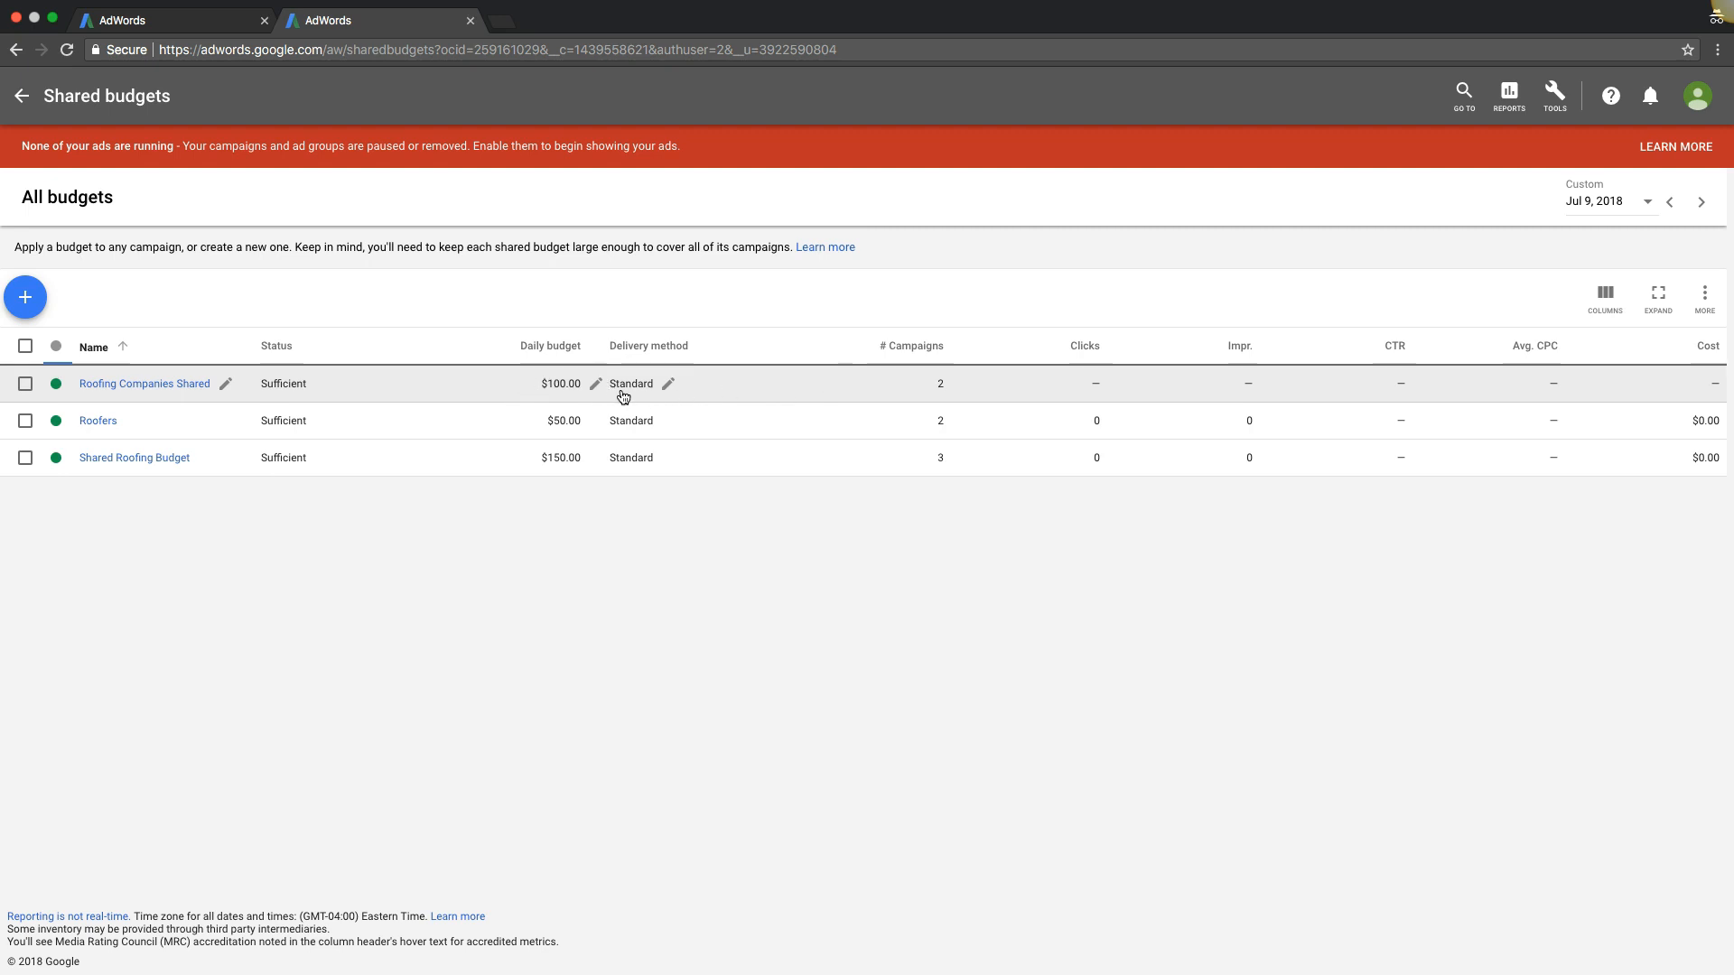
left_click(596, 383)
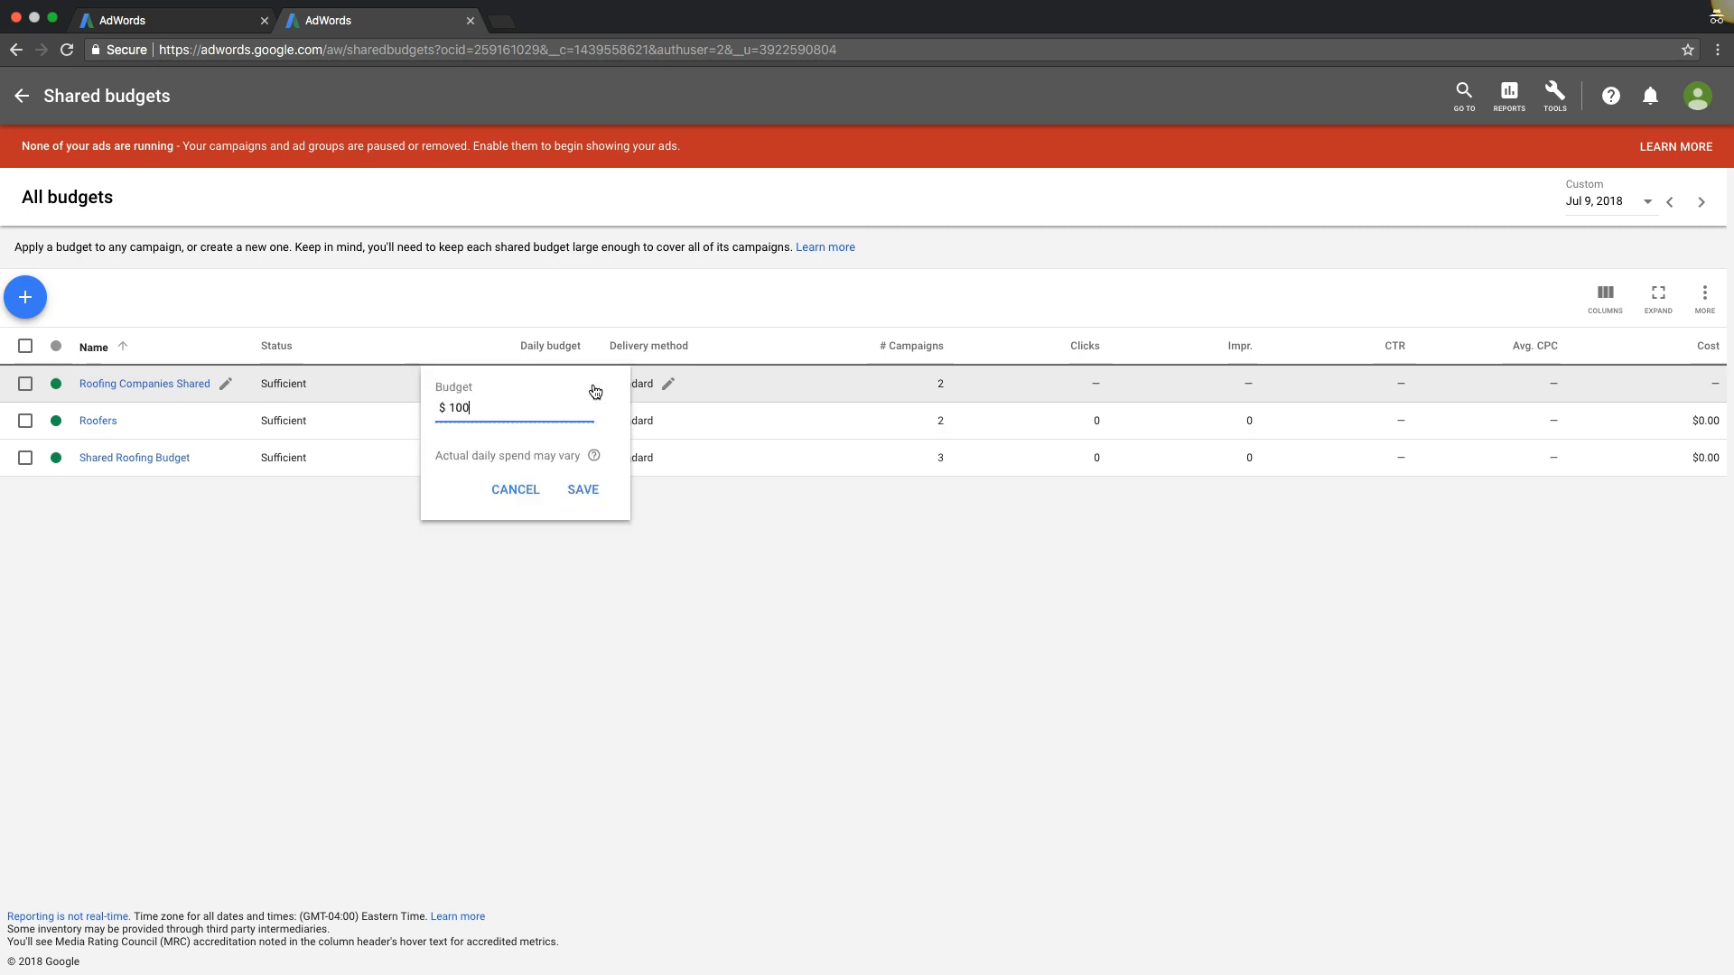
- Change the daily budget amount from $100 to $150 and save the edit
key("Backspace")
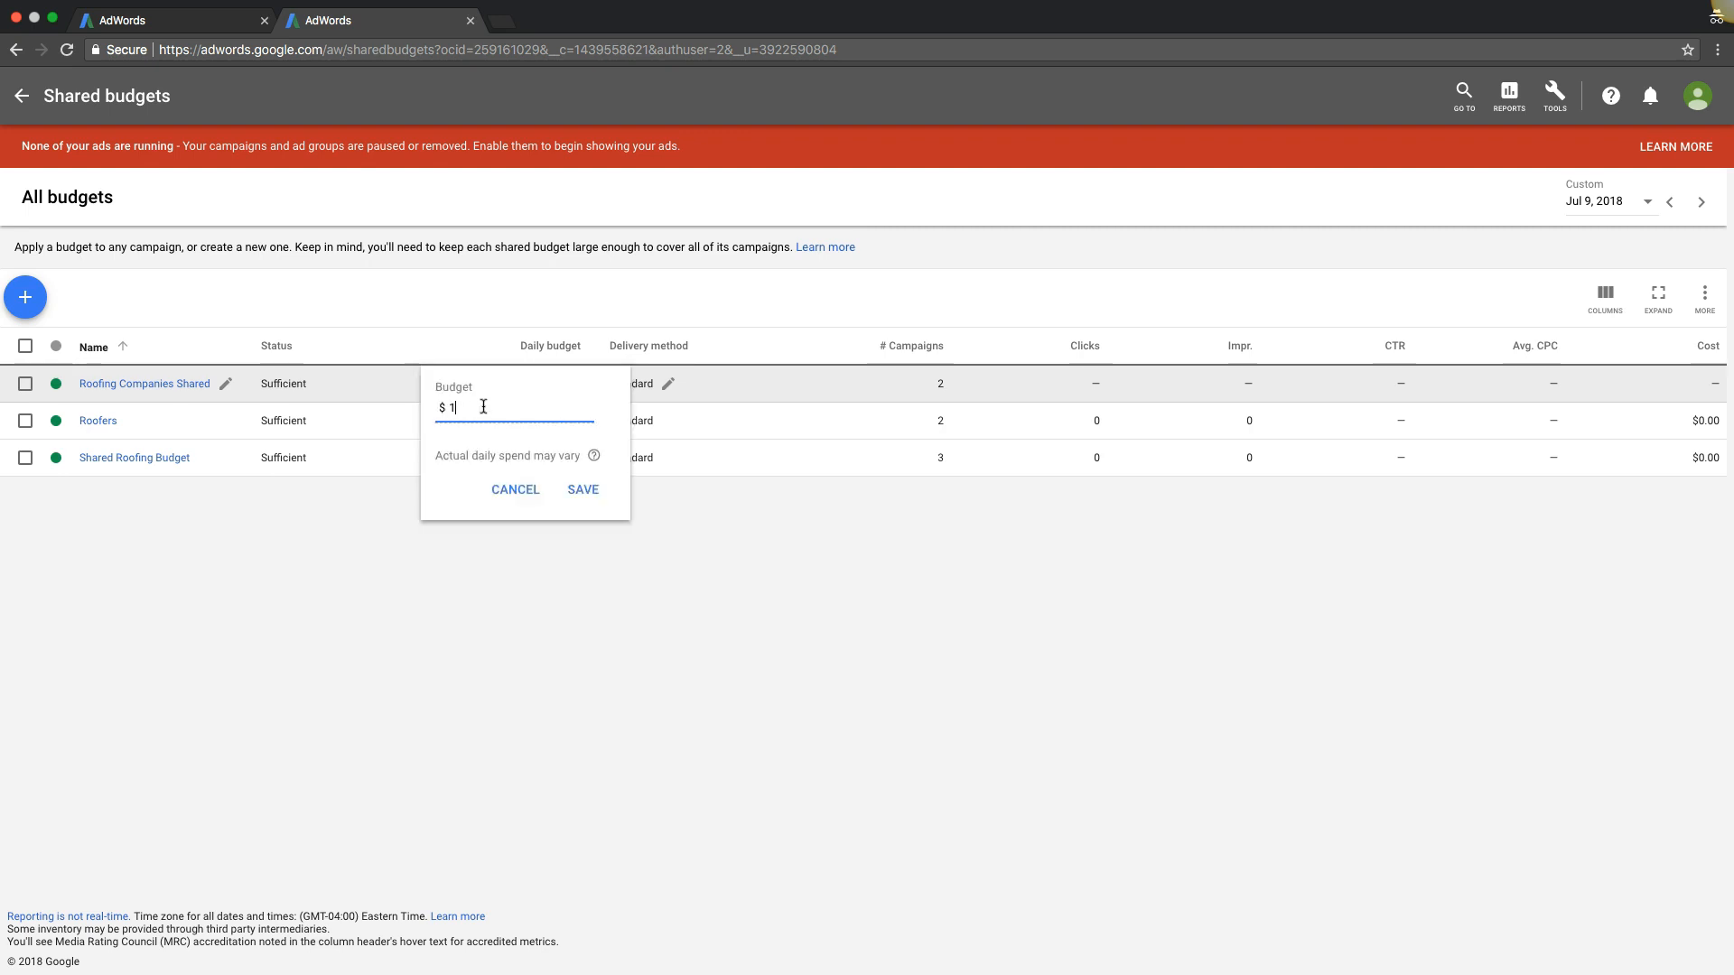
type("50")
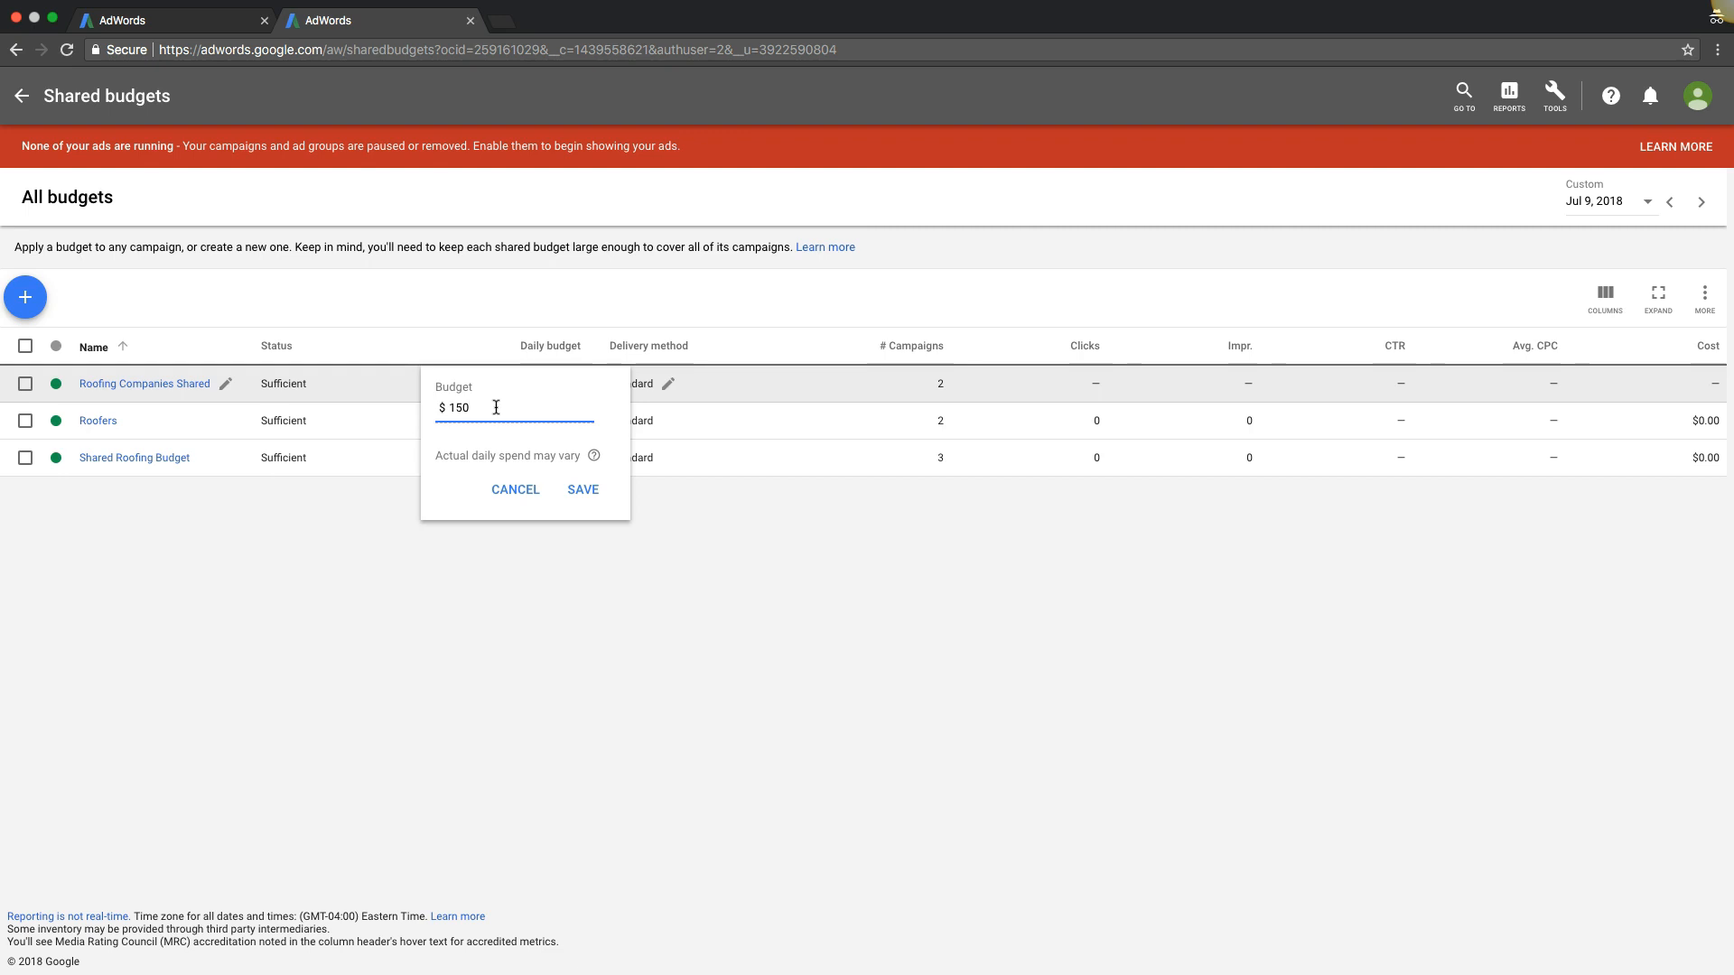
left_click(581, 490)
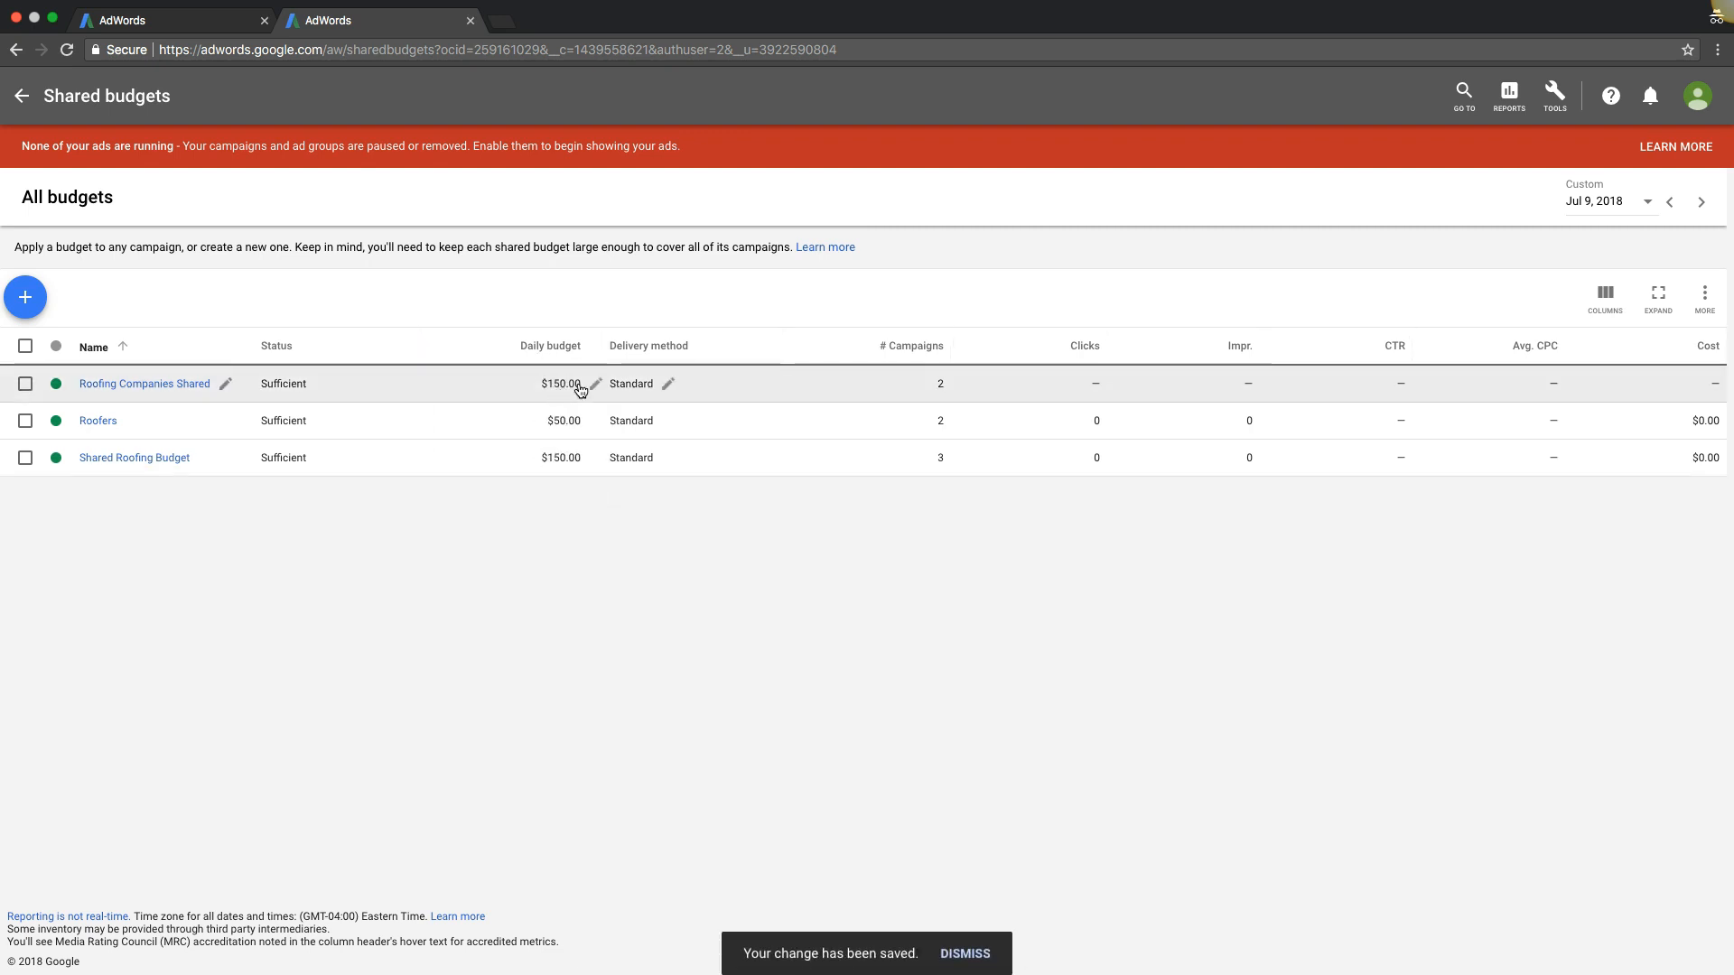
left_click(965, 954)
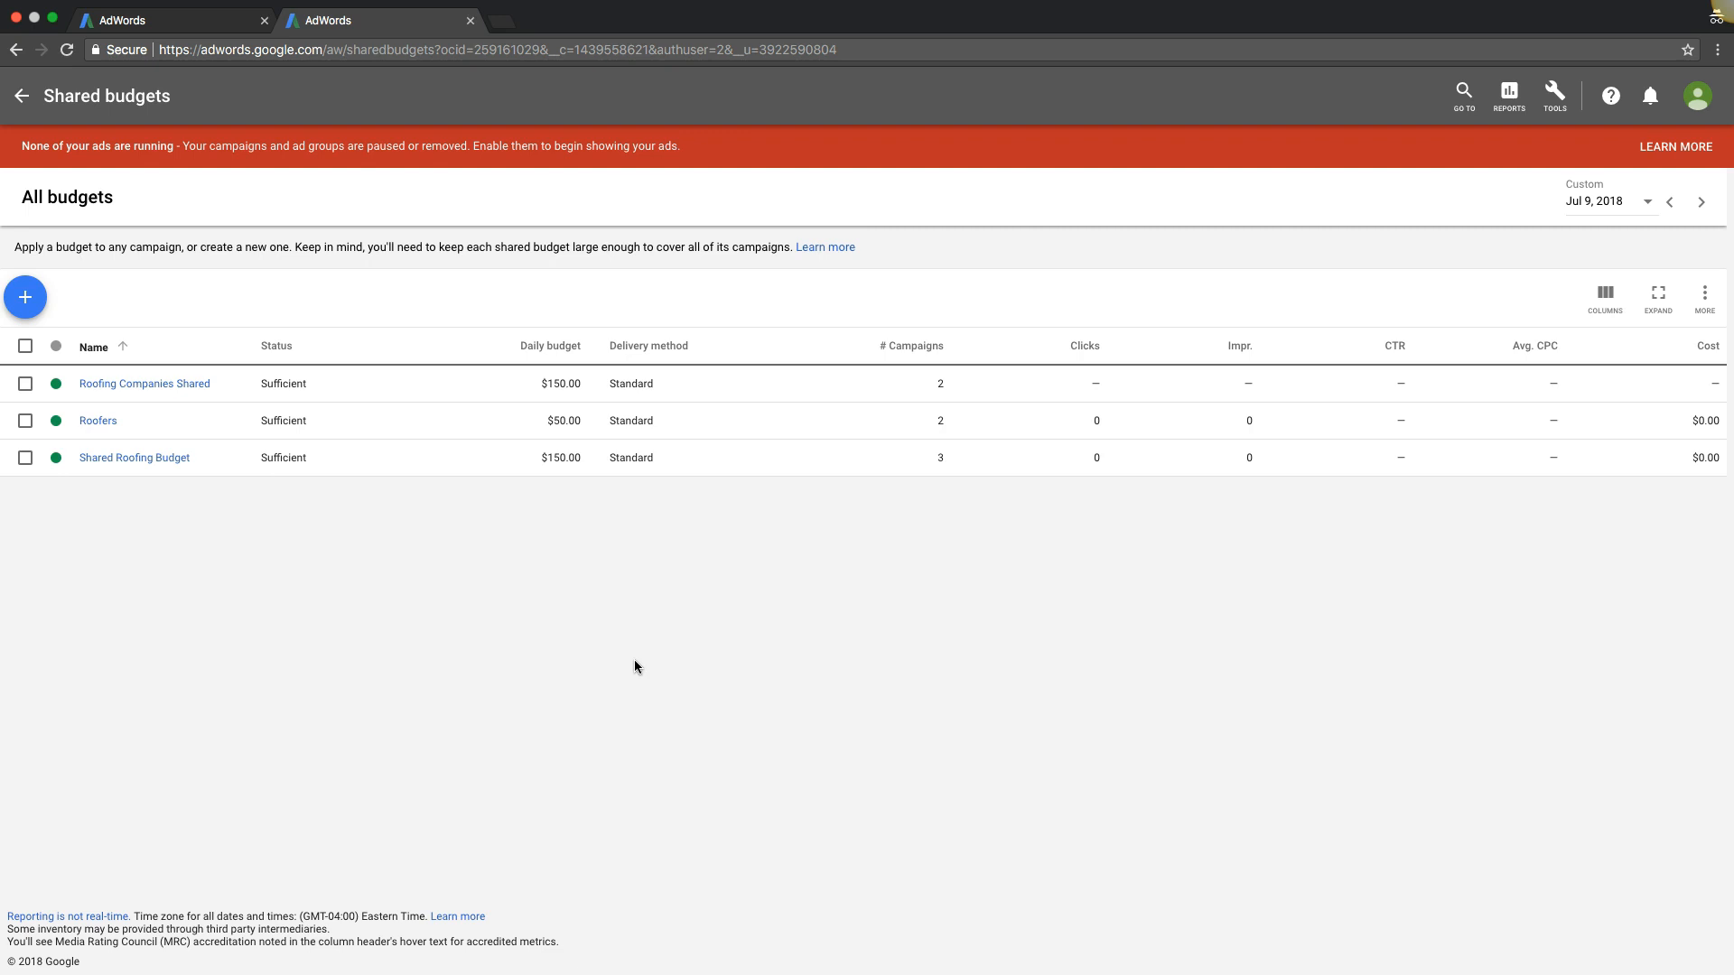